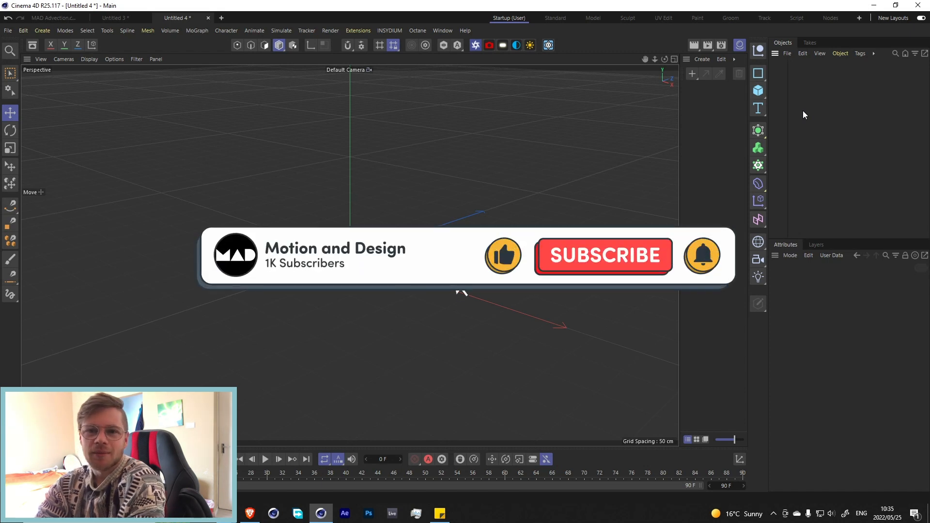
Step: Bring the MAD logo geometry Inner.1 into the empty scene as a single extruded mesh
left_click(601, 256)
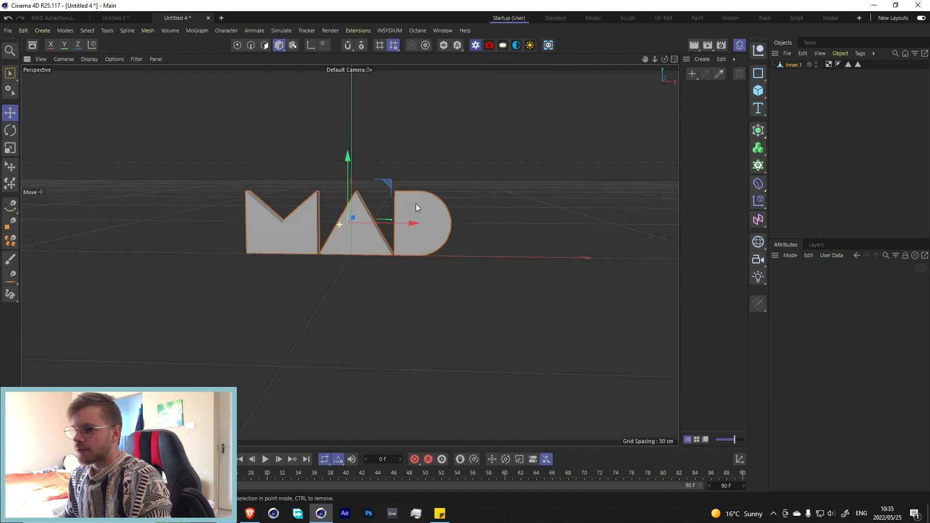
Step: Open the Octane Live Viewer beside the viewport showing the MAD logo
scroll("down", 3)
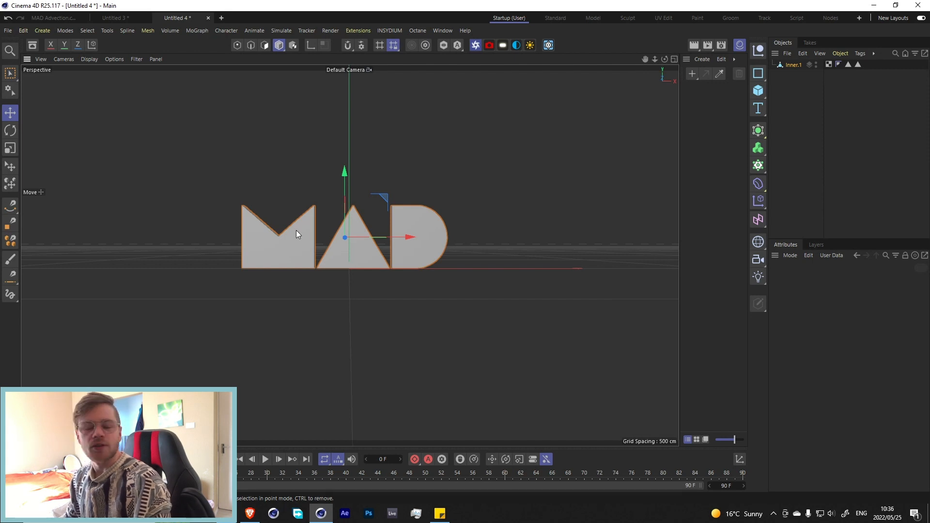
mouse_move(415, 251)
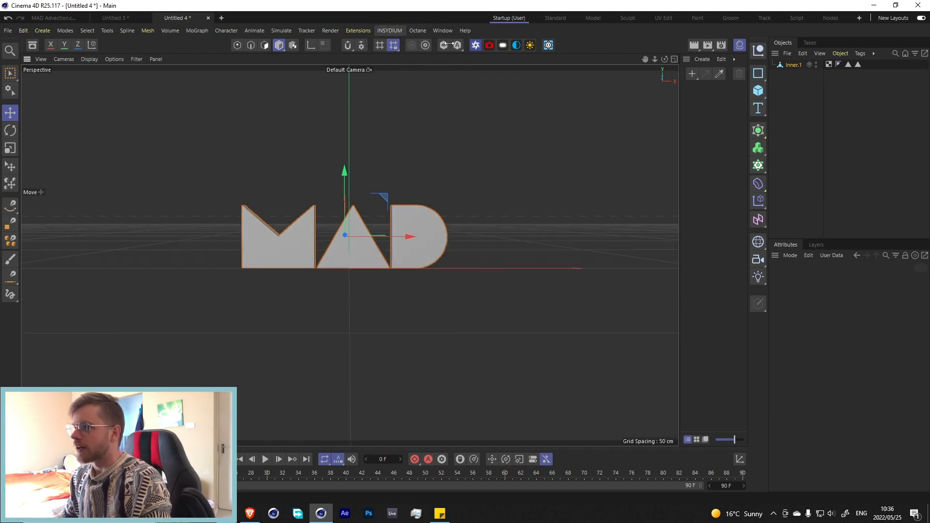
left_click(455, 45)
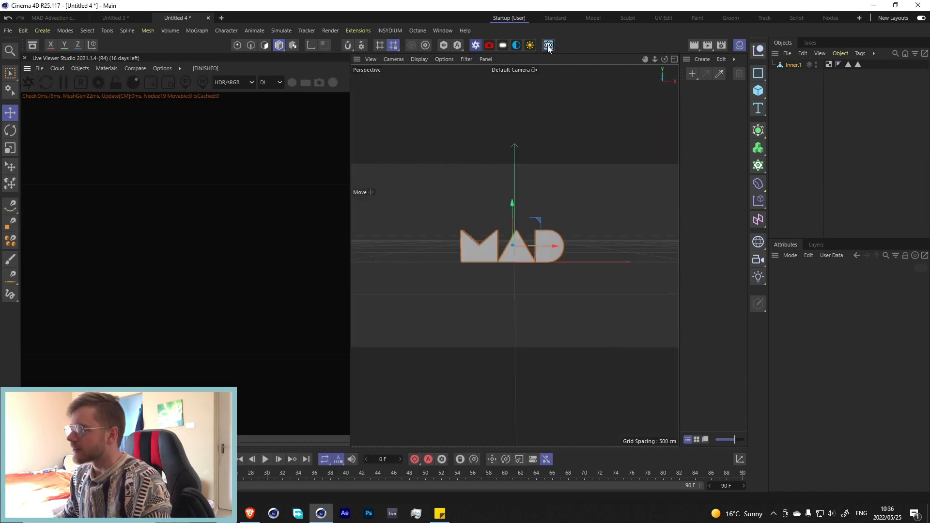
Step: Add an xpSystem with an xpEmitter sourced from Inner.1 and preview particles bursting from the letters
left_click(548, 45)
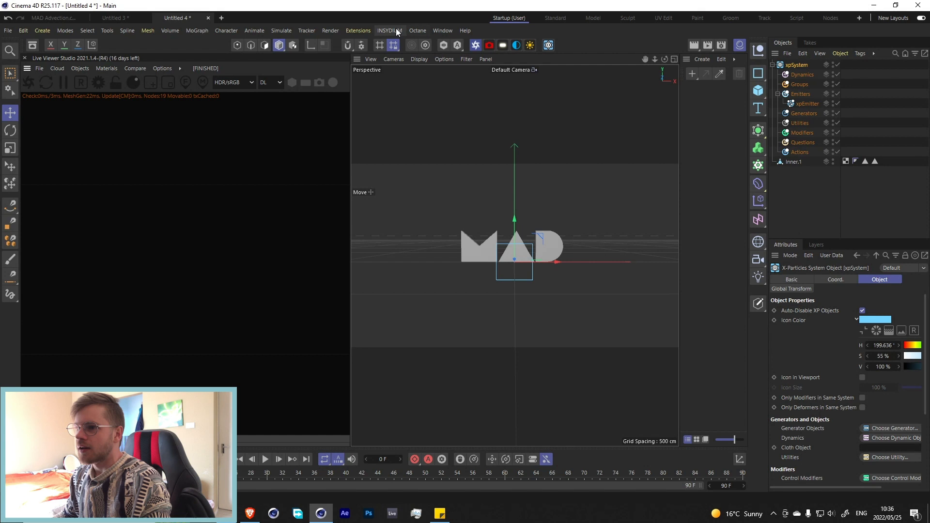
left_click(389, 30)
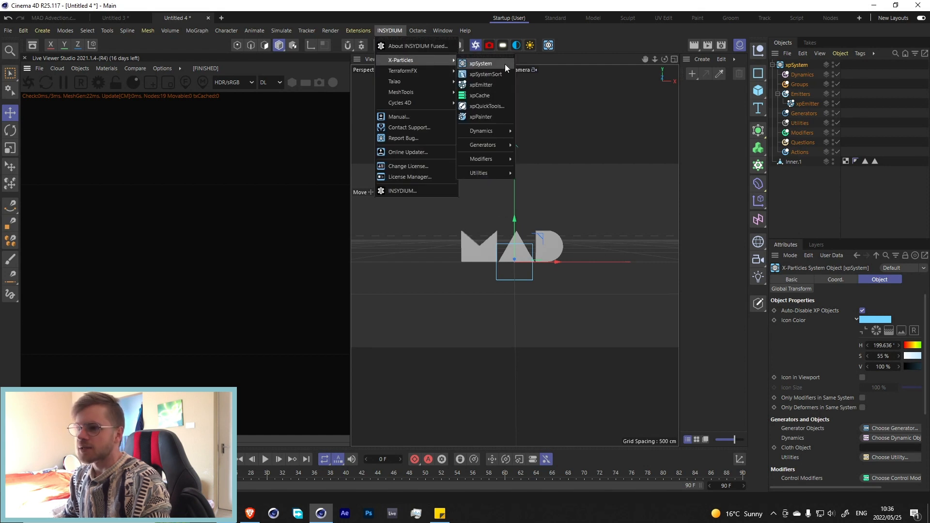
left_click(481, 64)
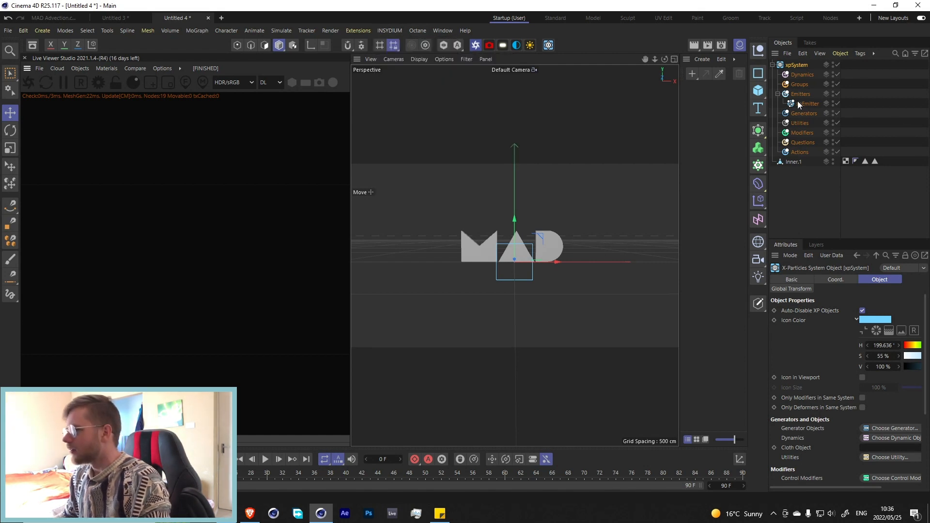
left_click(808, 103)
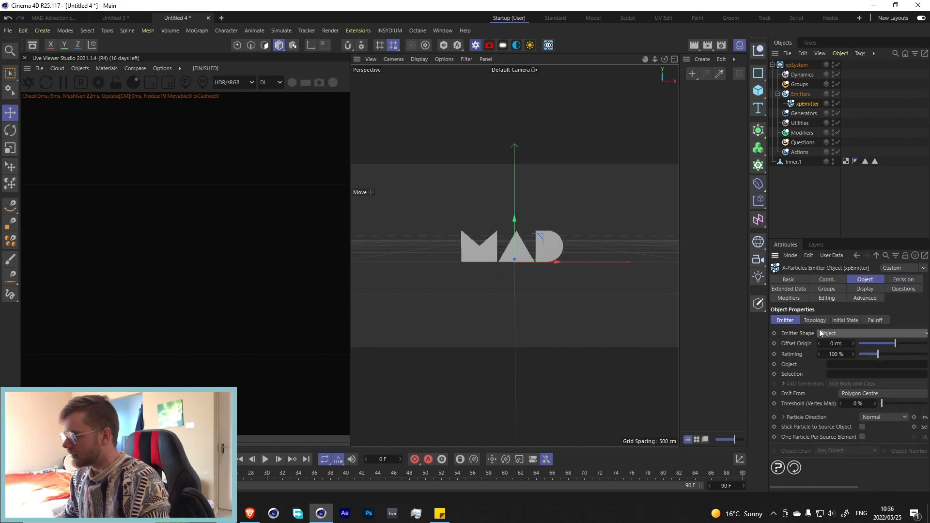
left_click_drag(794, 162, 860, 364)
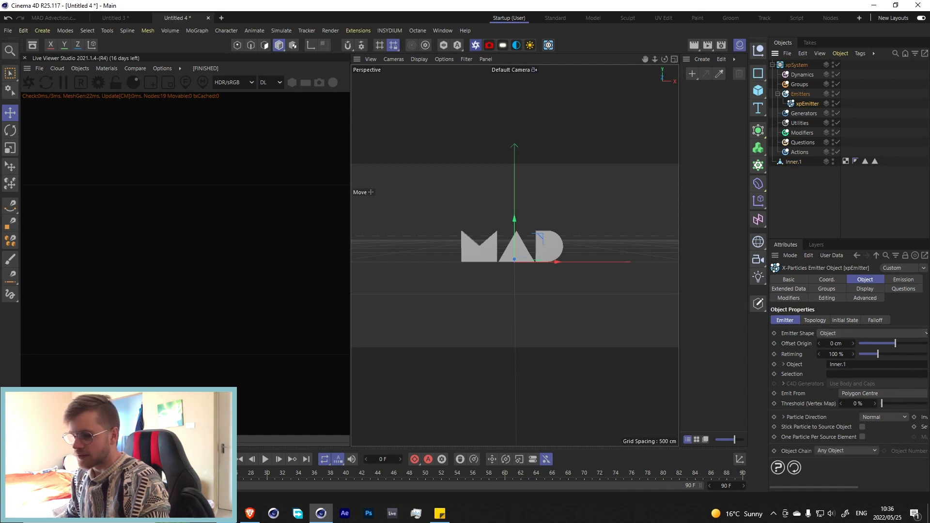
left_click(264, 458)
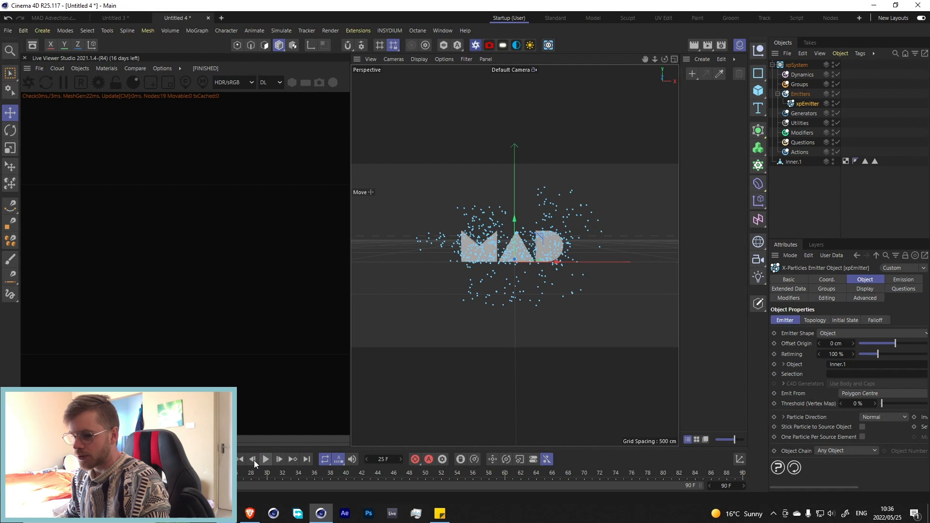
Step: Set the emitter to Speed 0 cm, Radius 1 cm, Shot emission with 50000 particles
left_click(903, 279)
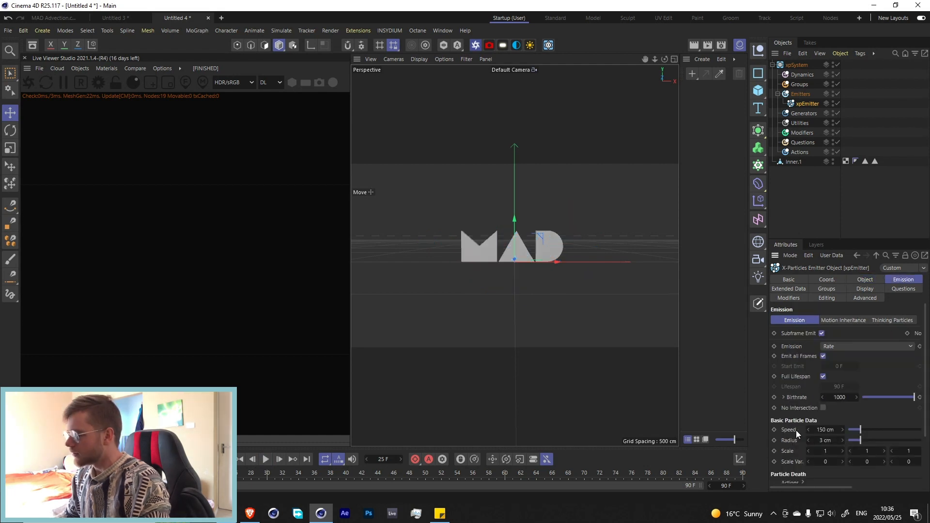
left_click(825, 429)
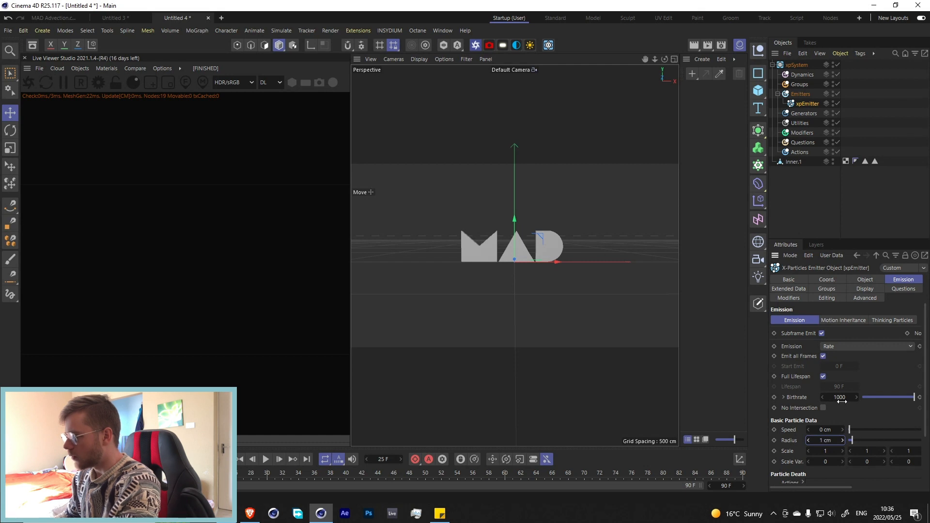
left_click(865, 345)
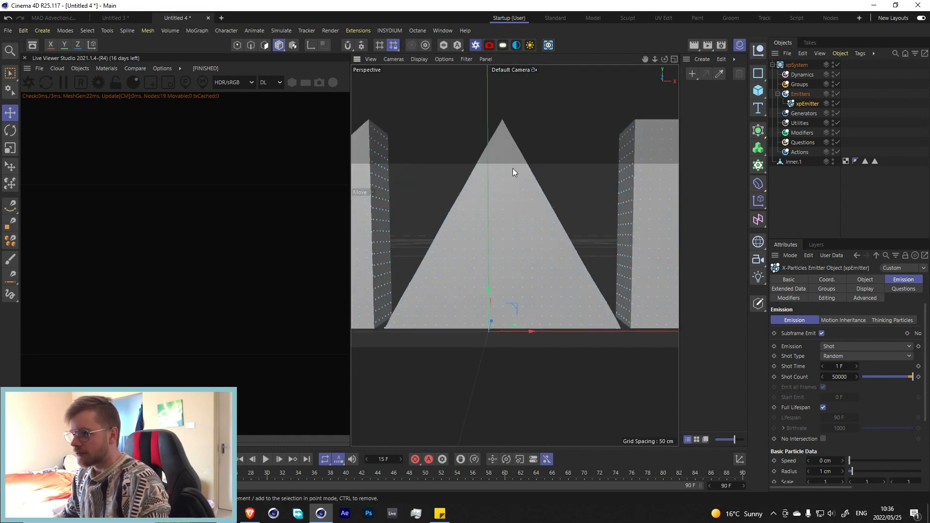
mouse_move(462, 248)
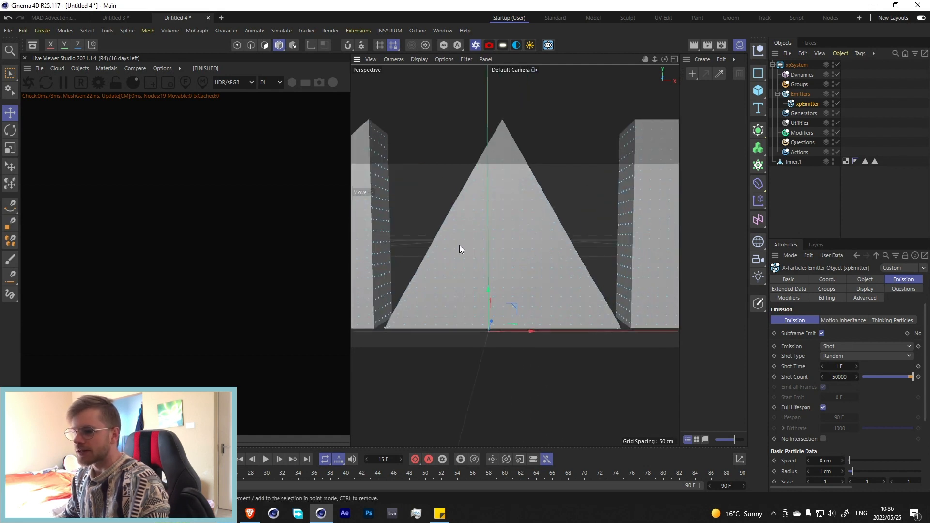
mouse_move(478, 236)
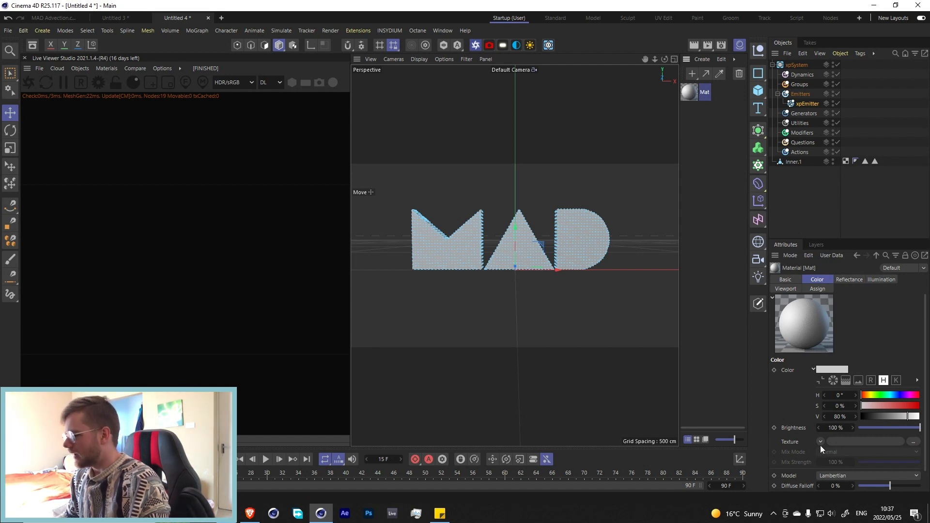
Step: Load the marbled image into the new material's colour texture and apply it to Inner.1
left_click(821, 442)
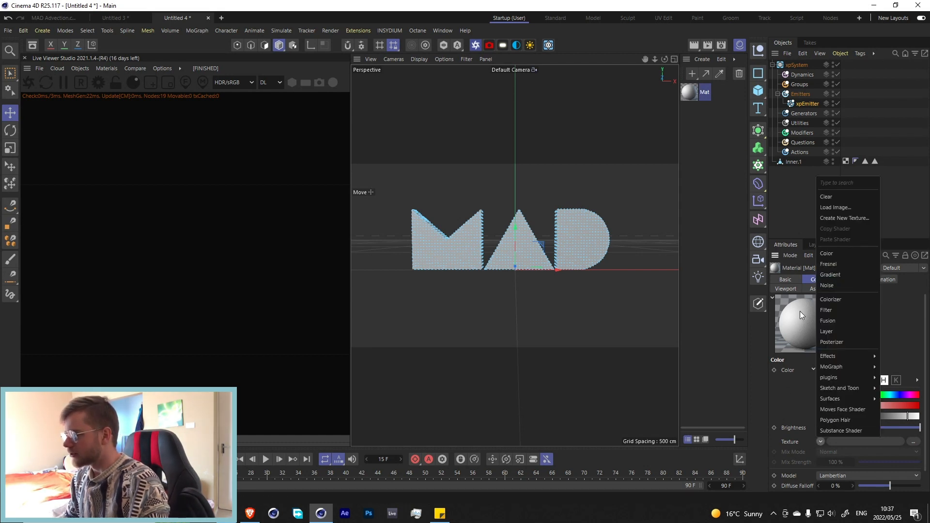
mouse_move(826, 310)
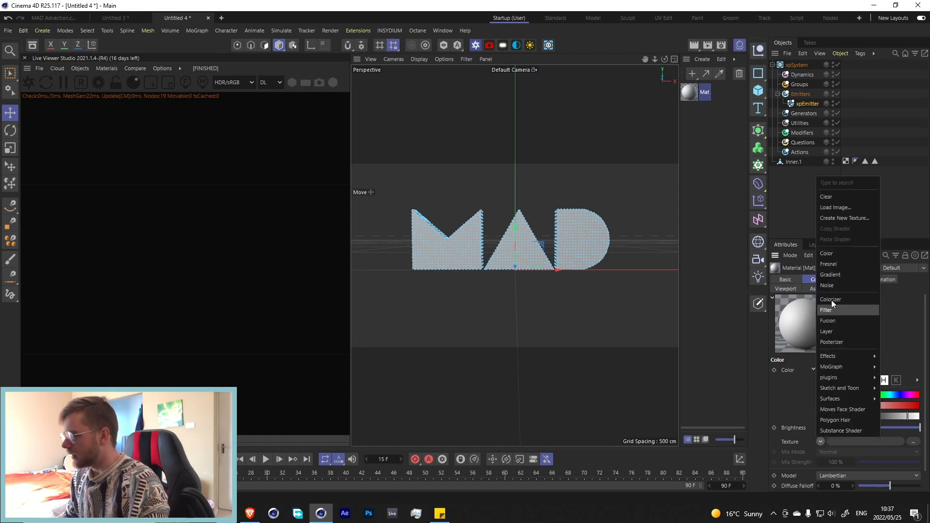
left_click(835, 207)
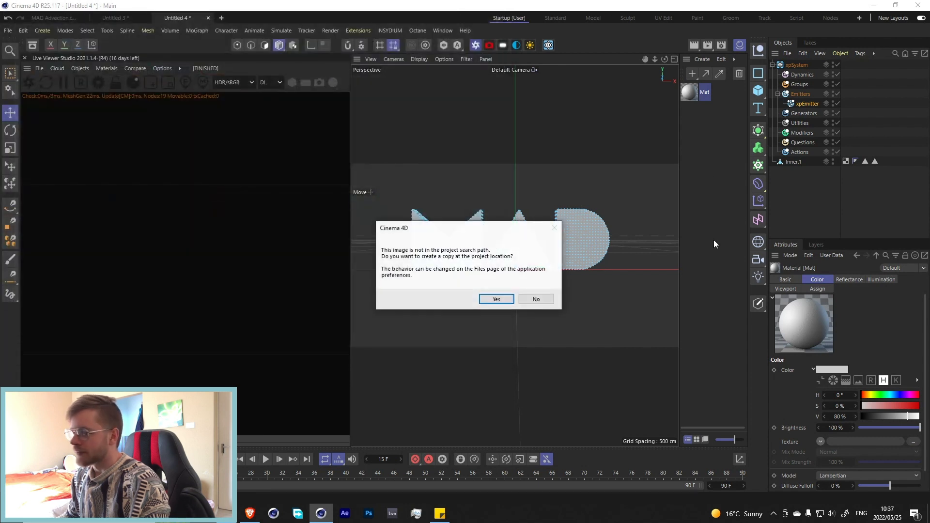
left_click(496, 298)
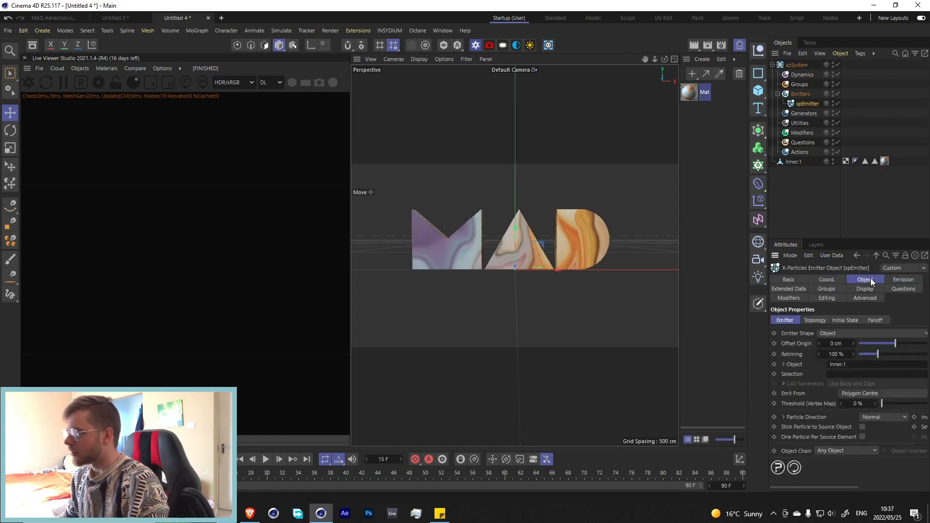
Step: Set Emit From to Texture and link the logo's material tag so particles take the marbled colours
left_click(863, 279)
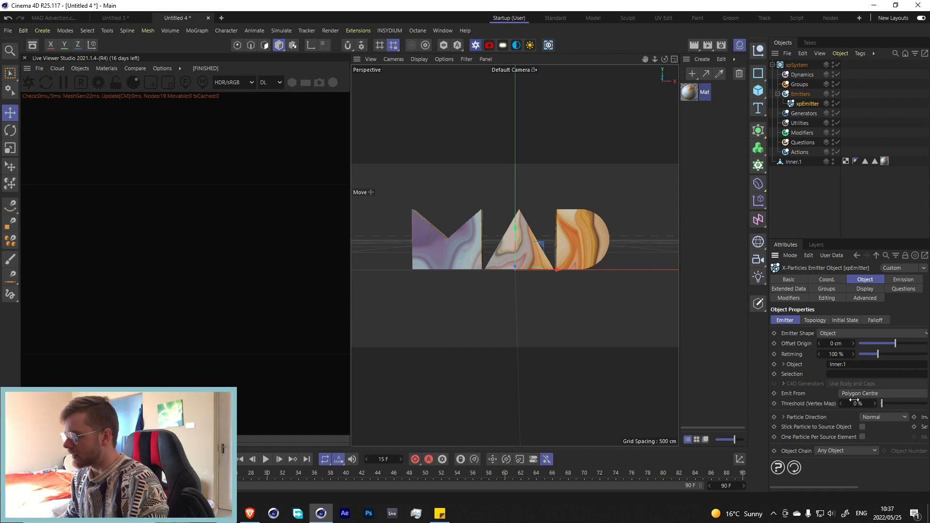
left_click(859, 393)
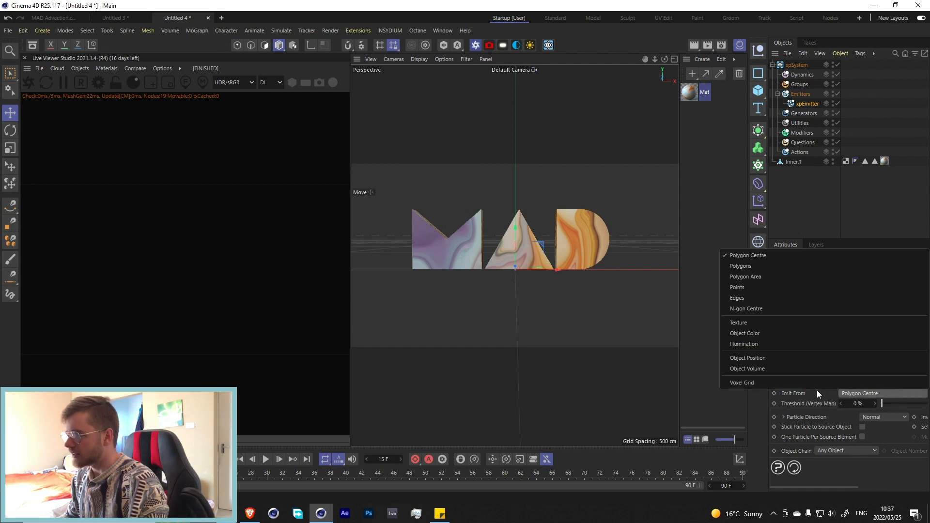
left_click(737, 322)
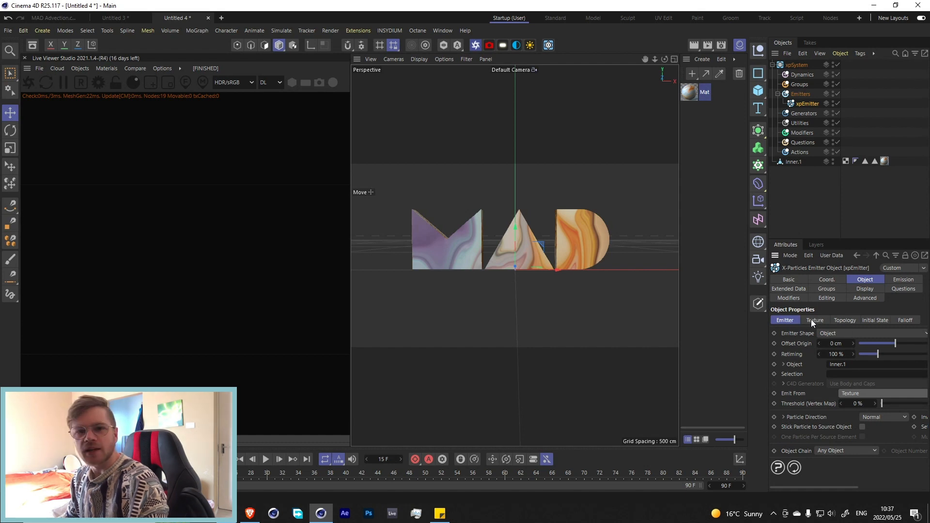
left_click(815, 320)
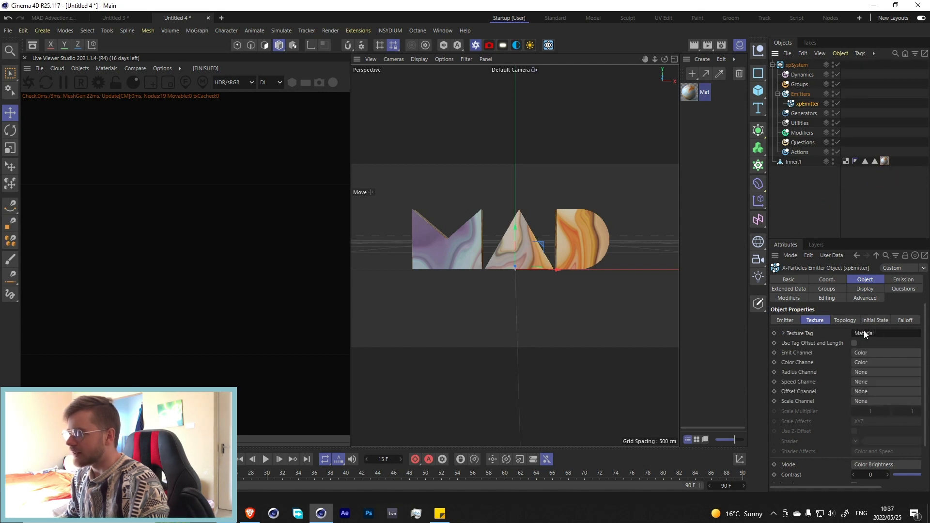
left_click(265, 458)
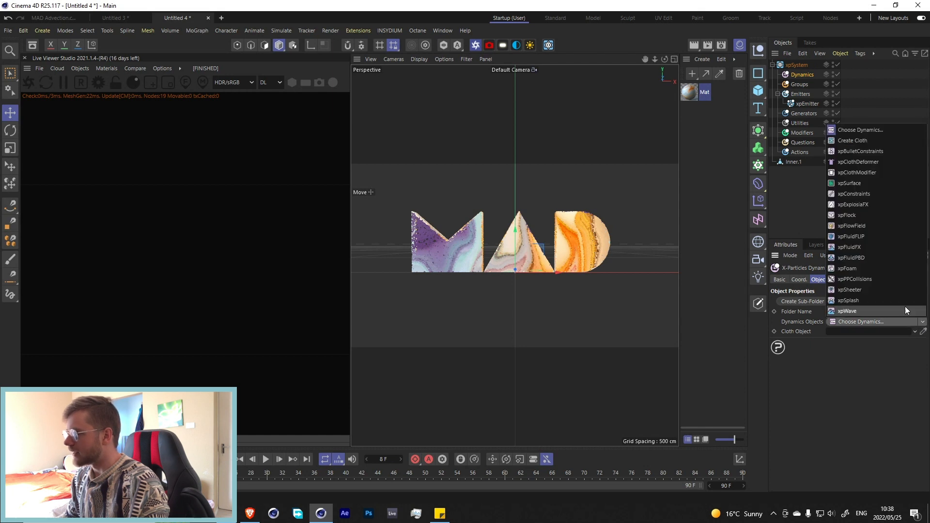
Step: Add an xpExplosiaFX dynamics object and a sphere below the logo tagged as ExplosiaFX Source
left_click(852, 204)
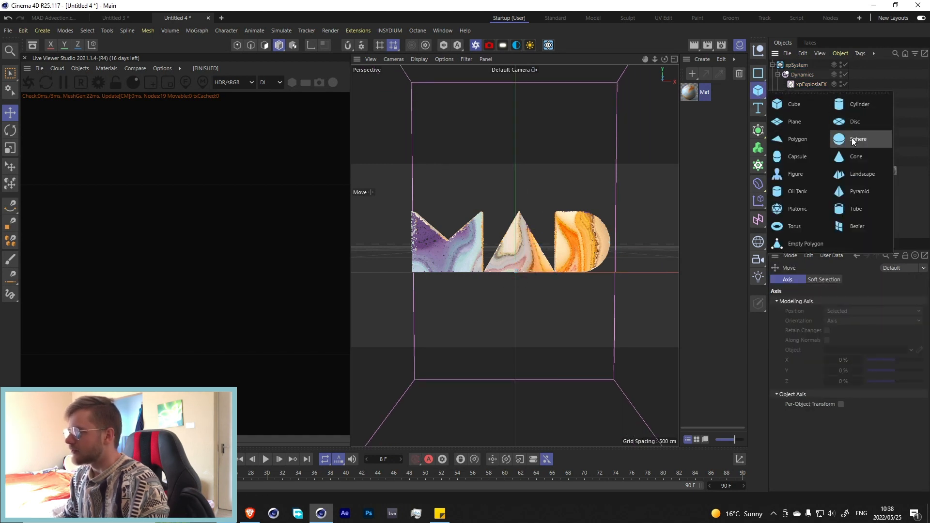
left_click(858, 138)
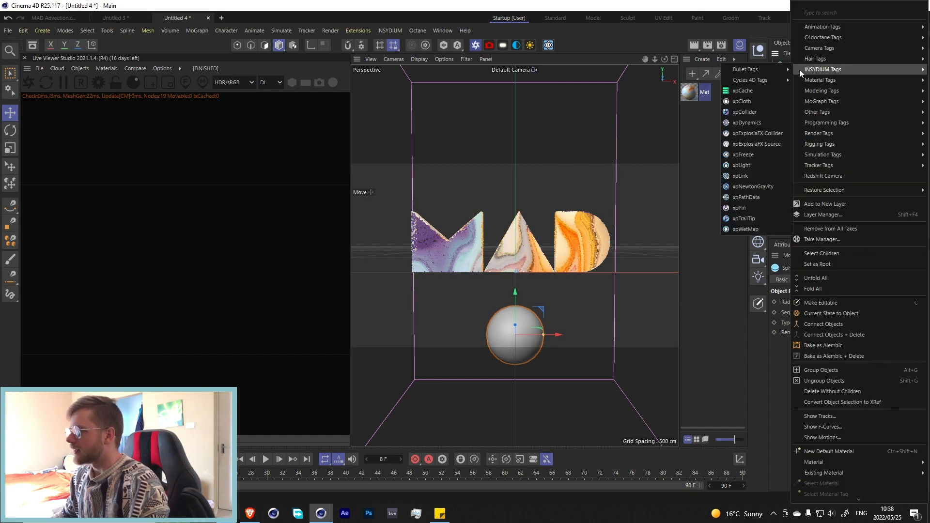
mouse_move(754, 143)
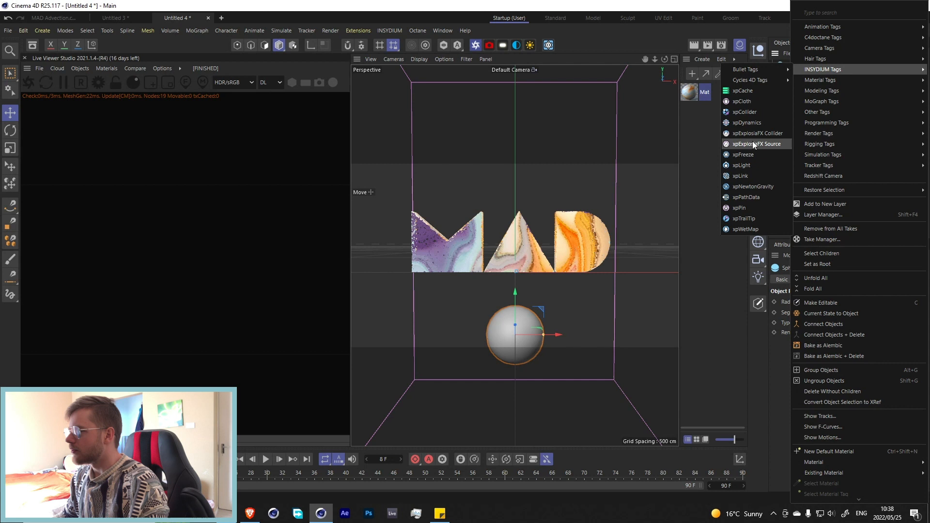
left_click(753, 144)
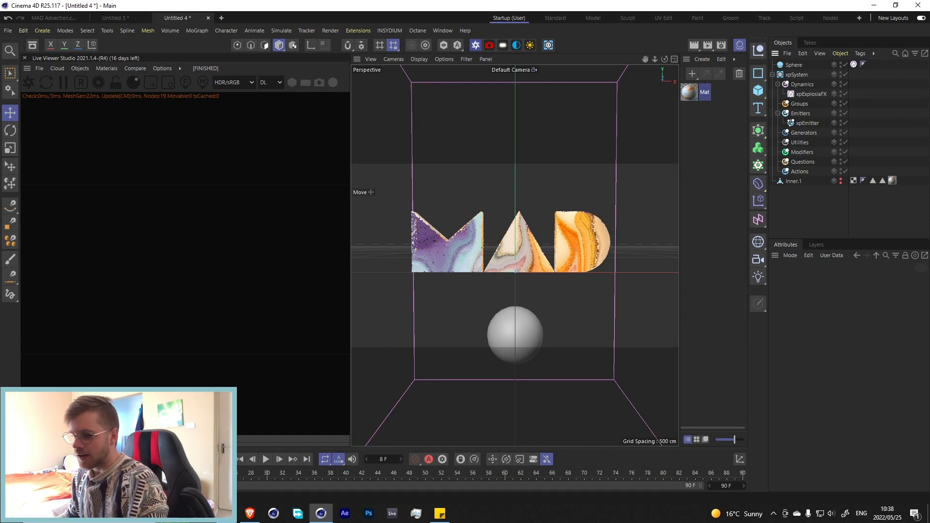
Step: Enable Advect Particles in the xpExplosiaFX Advection settings
left_click(265, 459)
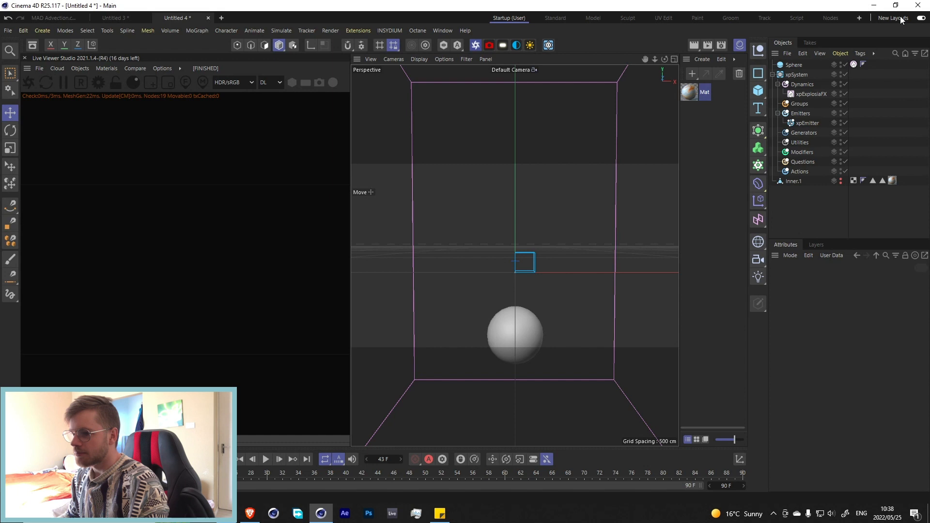
left_click(808, 94)
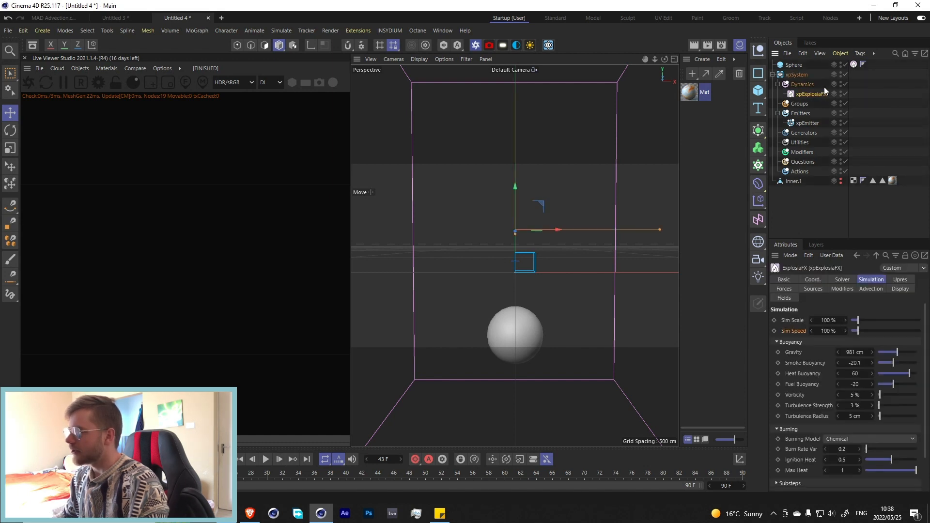
left_click(870, 288)
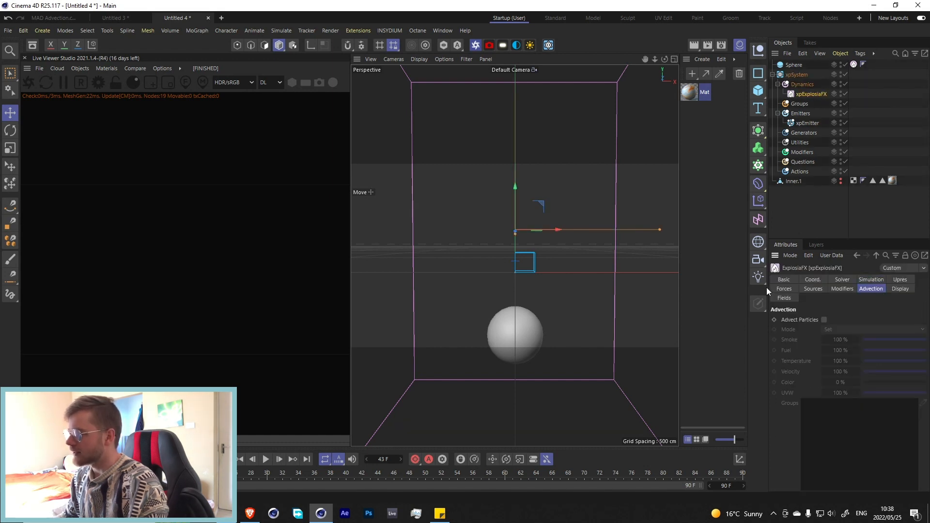
left_click(823, 319)
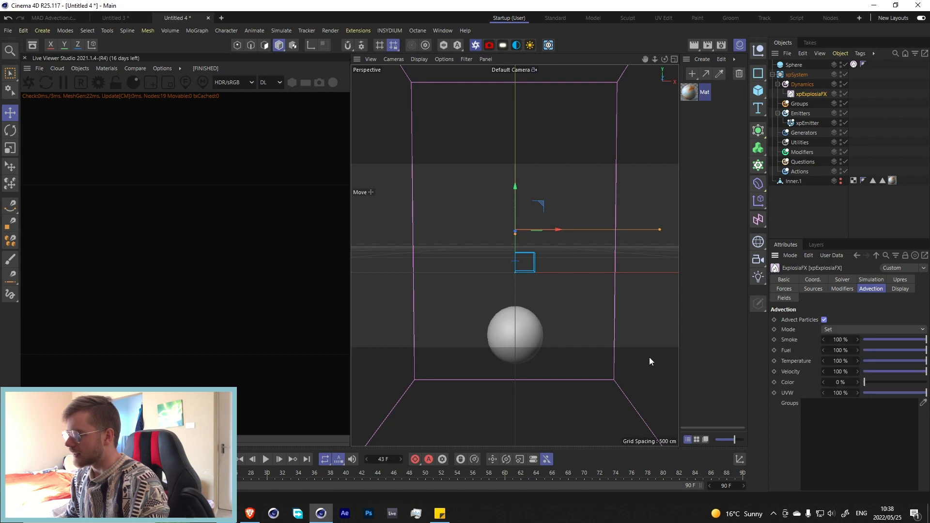
Step: Play and replay the simulation to watch the letters blow into a smoky swirl above the sphere
left_click(265, 458)
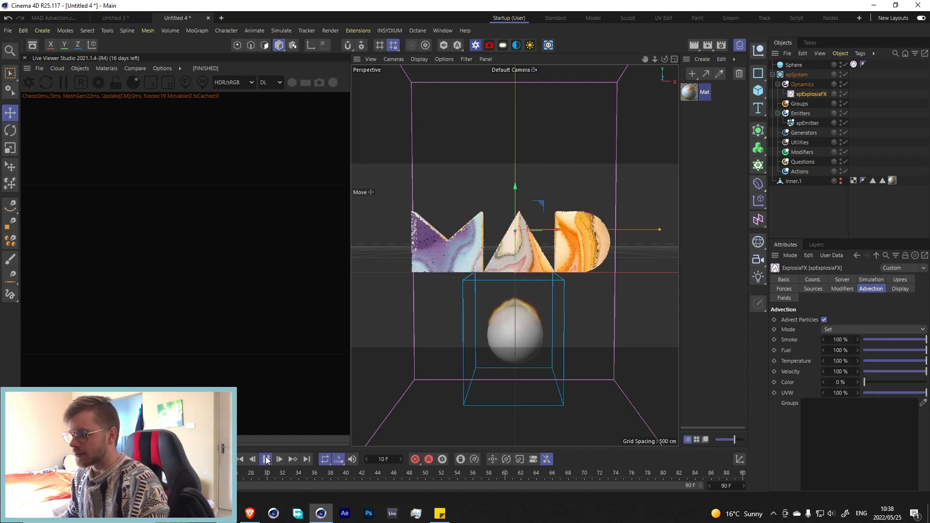
left_click(265, 459)
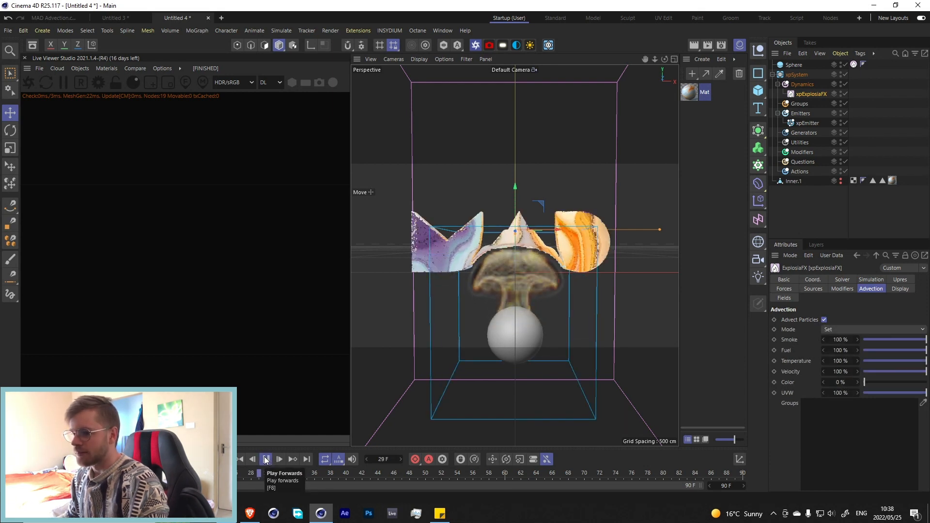
left_click(265, 458)
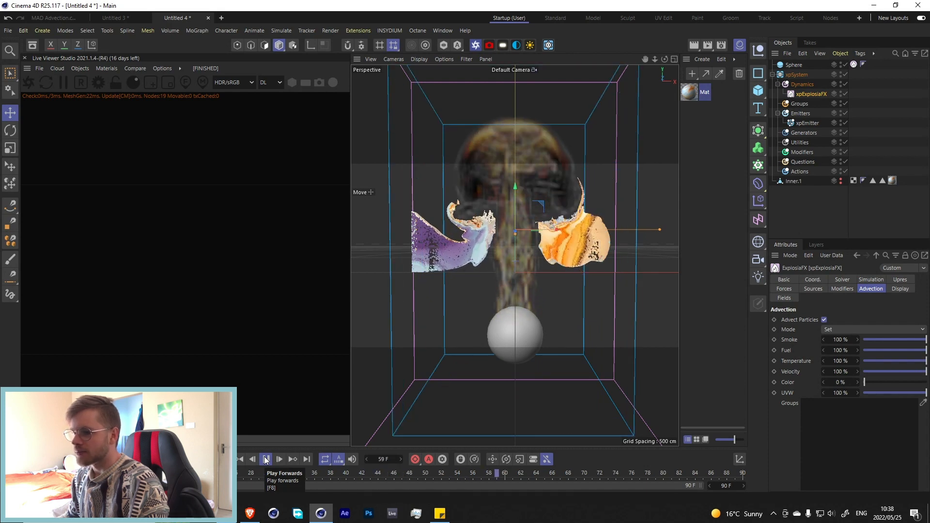
left_click(266, 458)
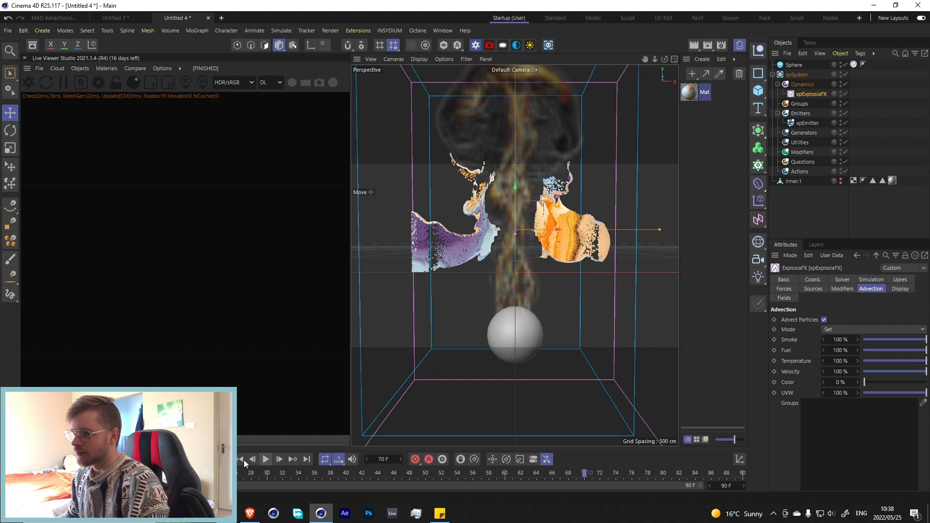
mouse_move(781, 74)
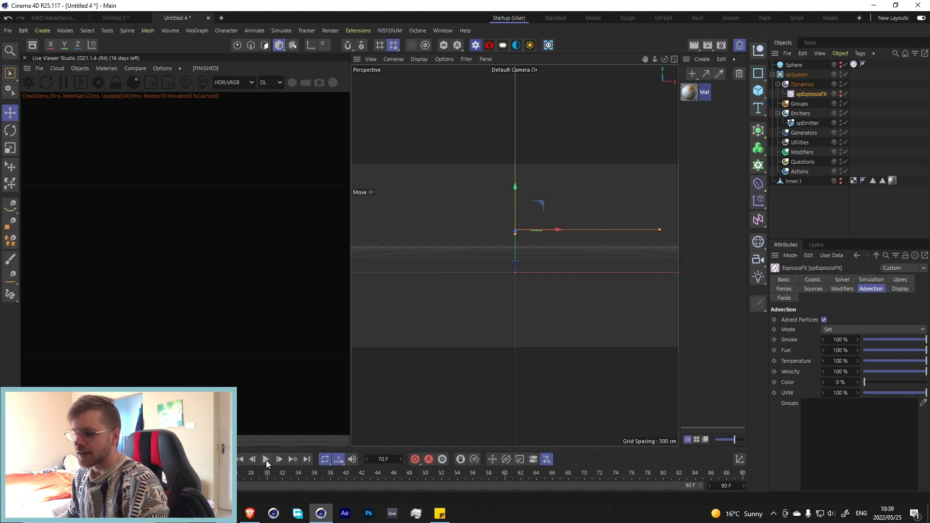
left_click(265, 458)
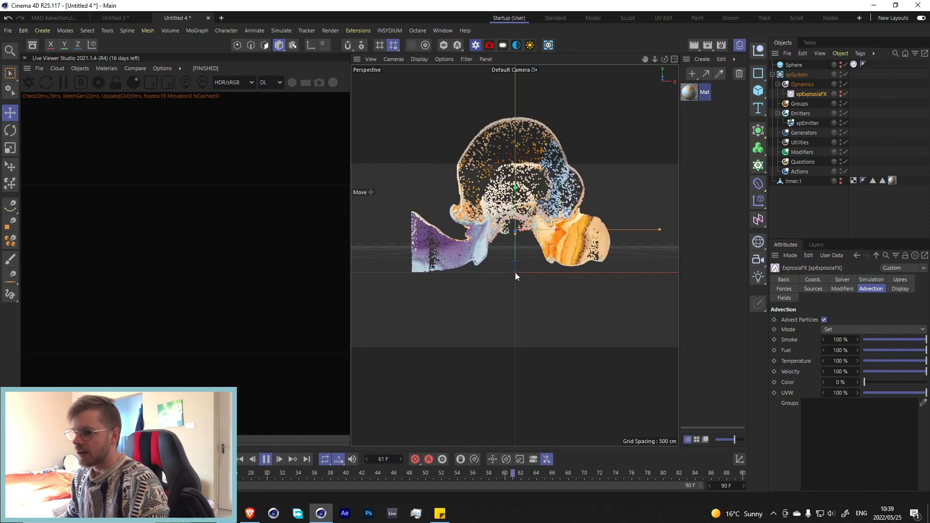
left_click(278, 458)
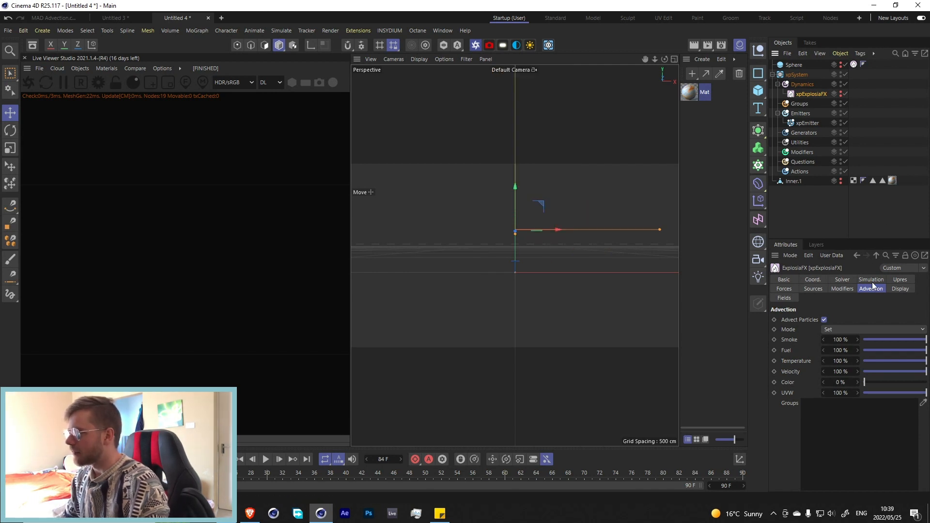
Step: Keyframe Sim Speed at 150%, then 20%, and move the slow-down key to frame 65
left_click(871, 279)
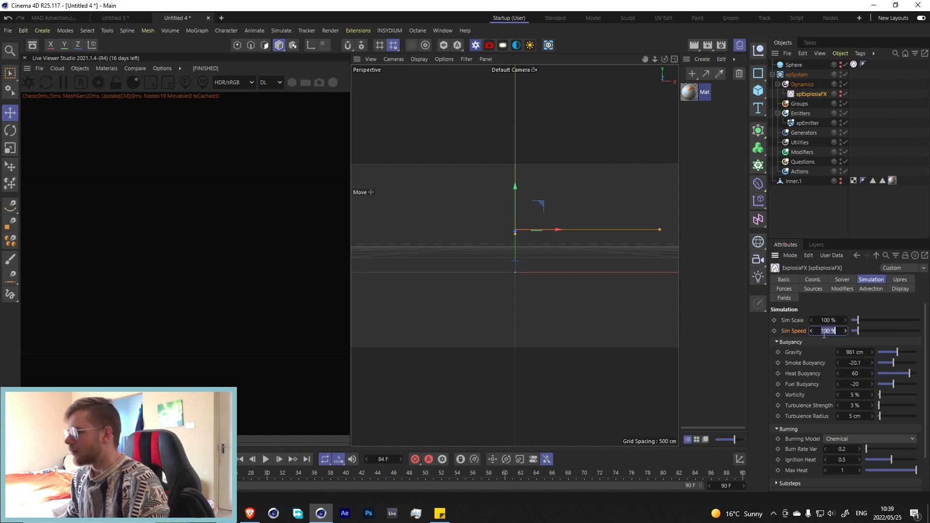
type("150")
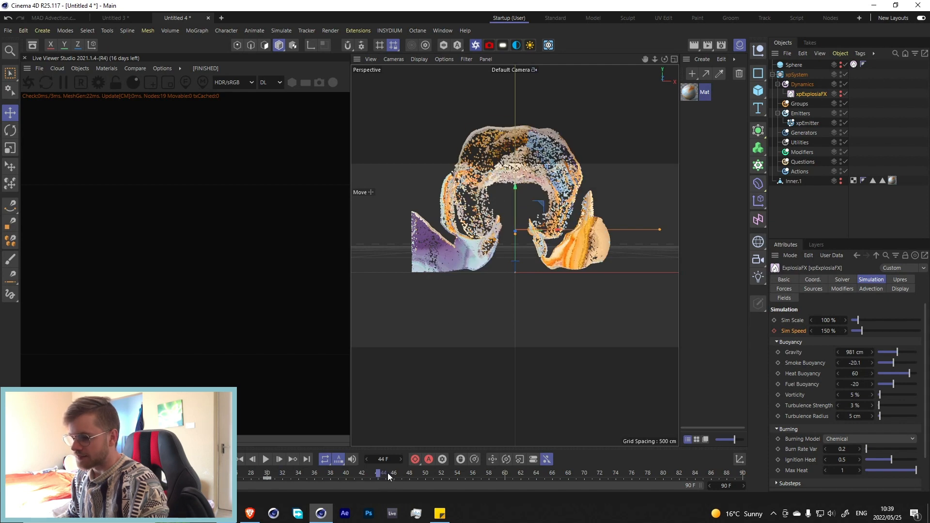
left_click(828, 330)
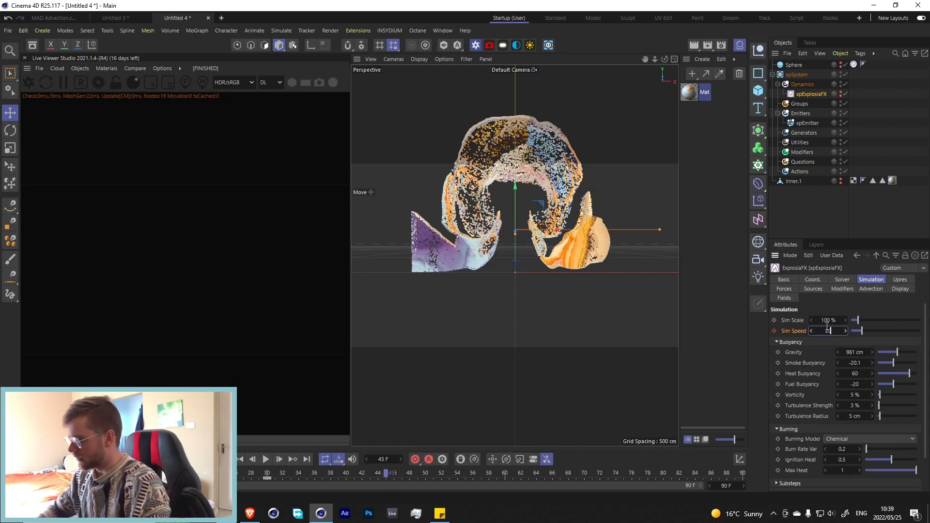
type("20 %")
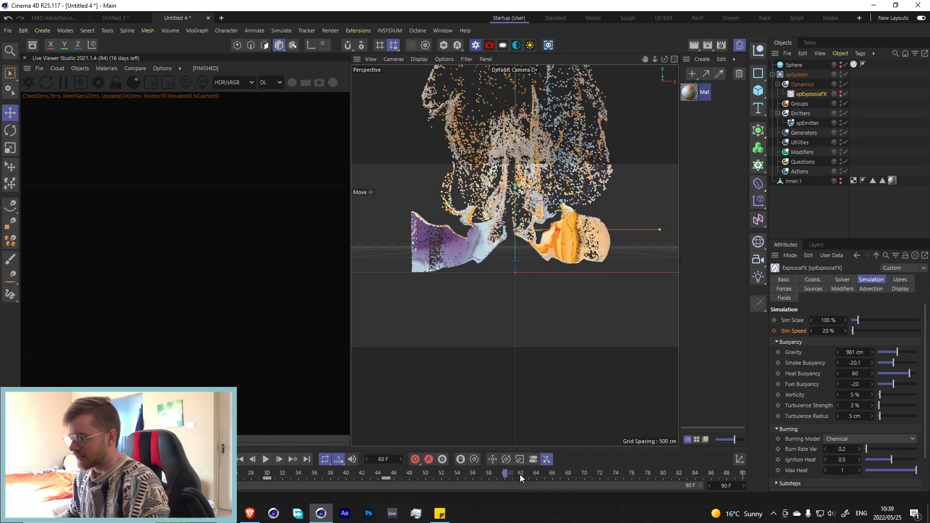
mouse_move(508, 481)
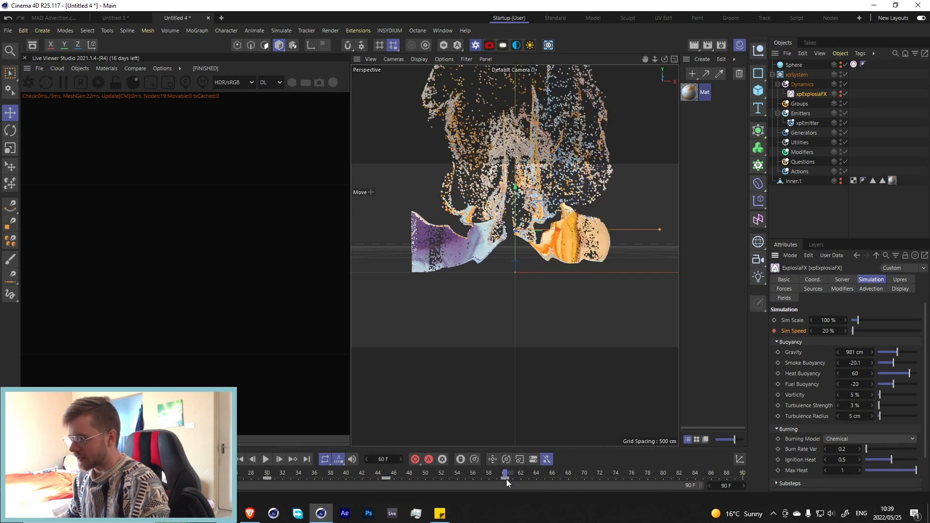
left_click(536, 474)
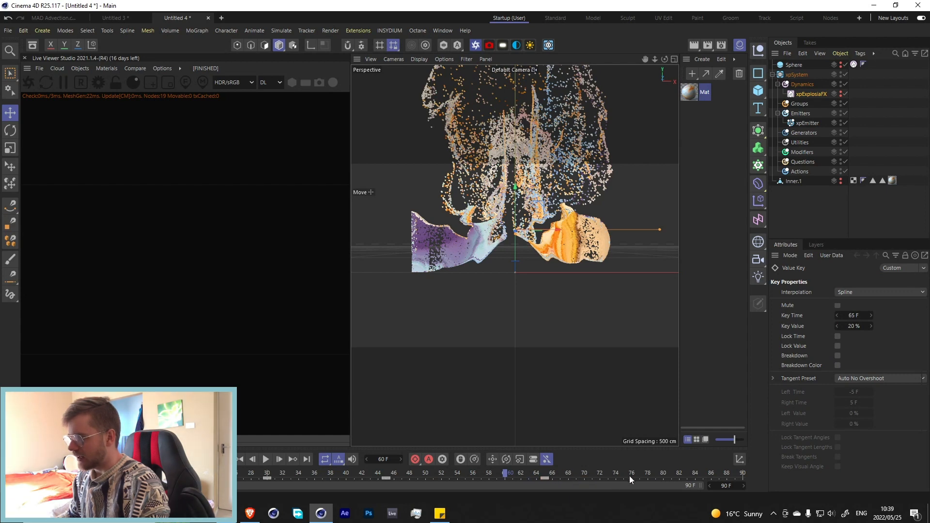
left_click_drag(504, 472, 619, 473)
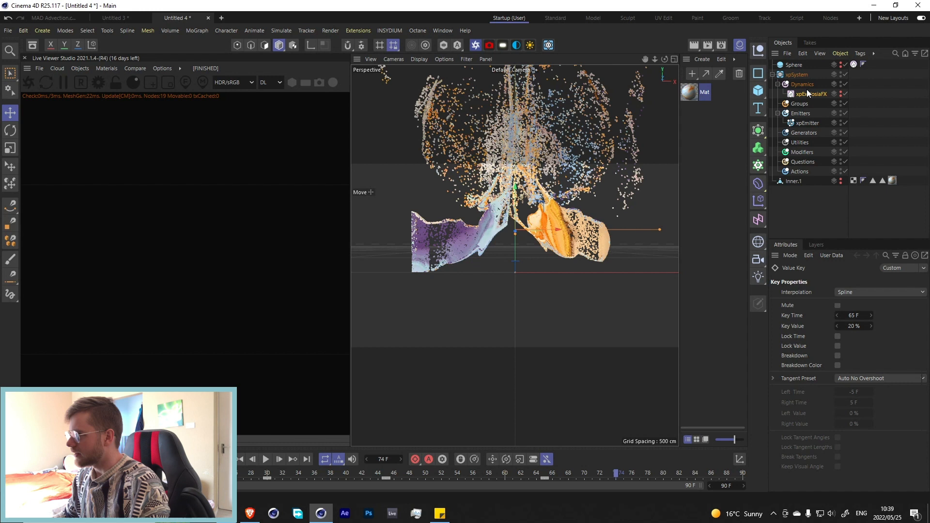
Step: Key Sim Speed back to 150% after the slow-down
left_click(810, 94)
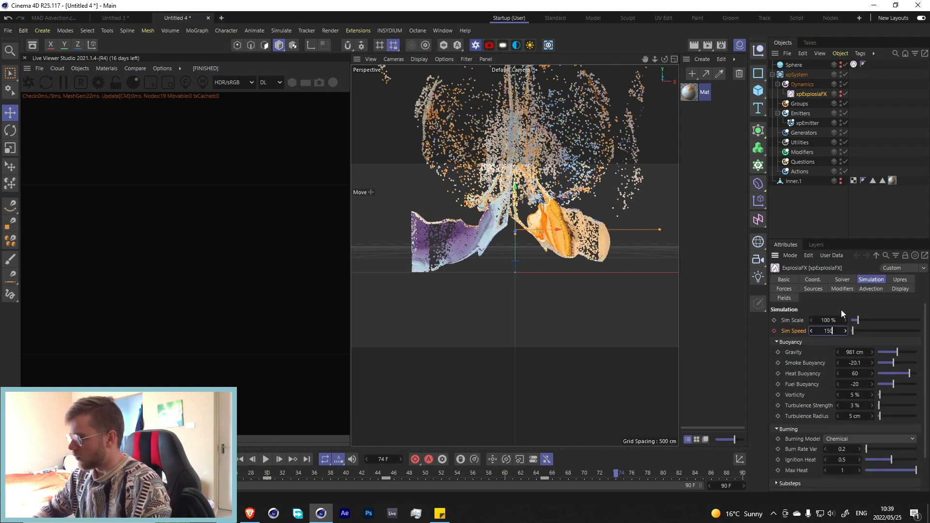
type("150")
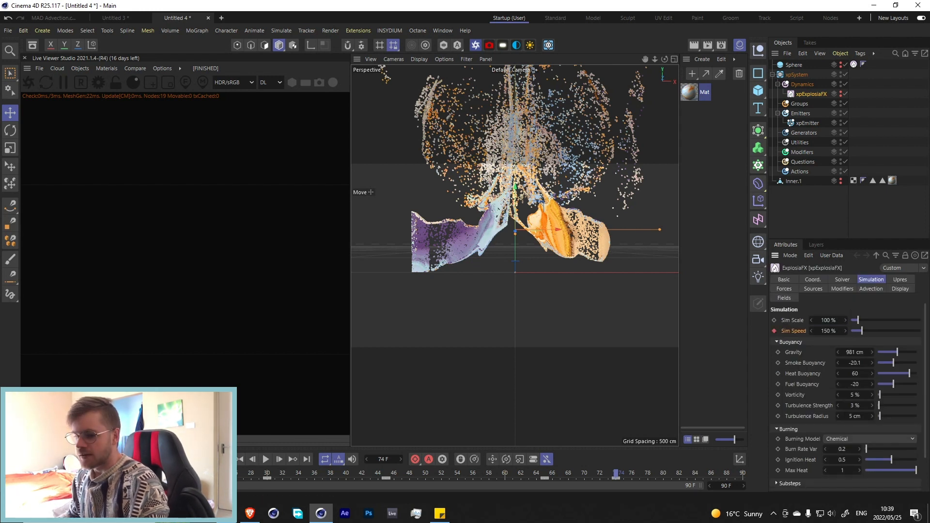
left_click(265, 458)
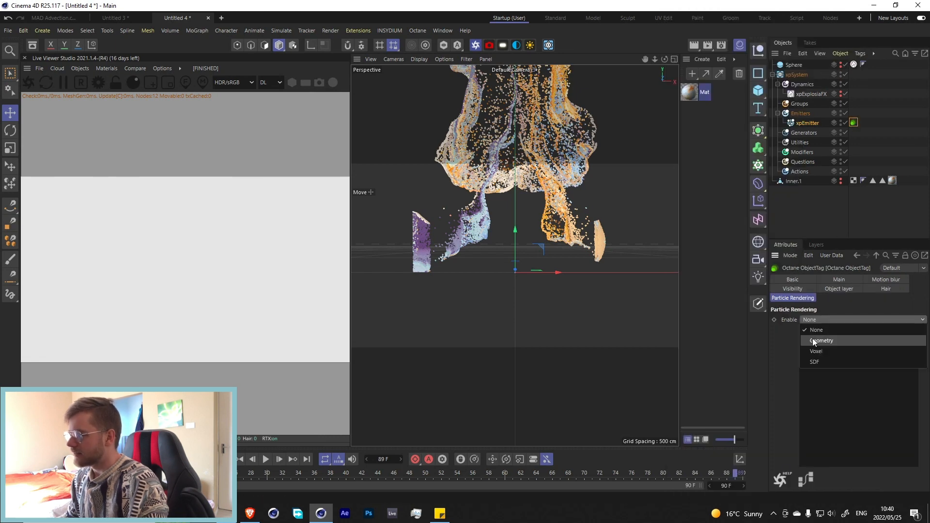
Step: Render the emitter's particles as geometry for the OctDiffuse1 material with an Instance Color node
left_click(821, 340)
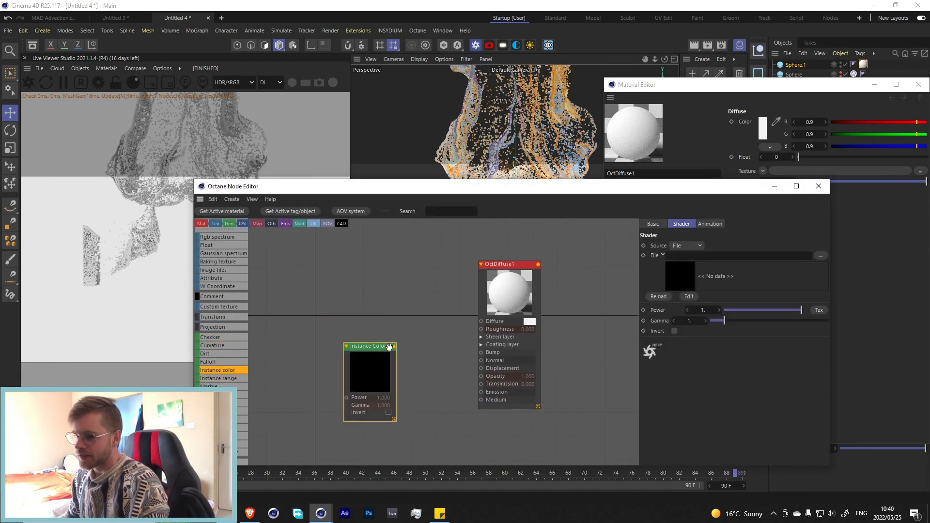
Step: Feed Instance Color (Source: Particle) into OctDiffuse1's diffuse and switch the material type to Metallic
left_click_drag(394, 345, 481, 321)
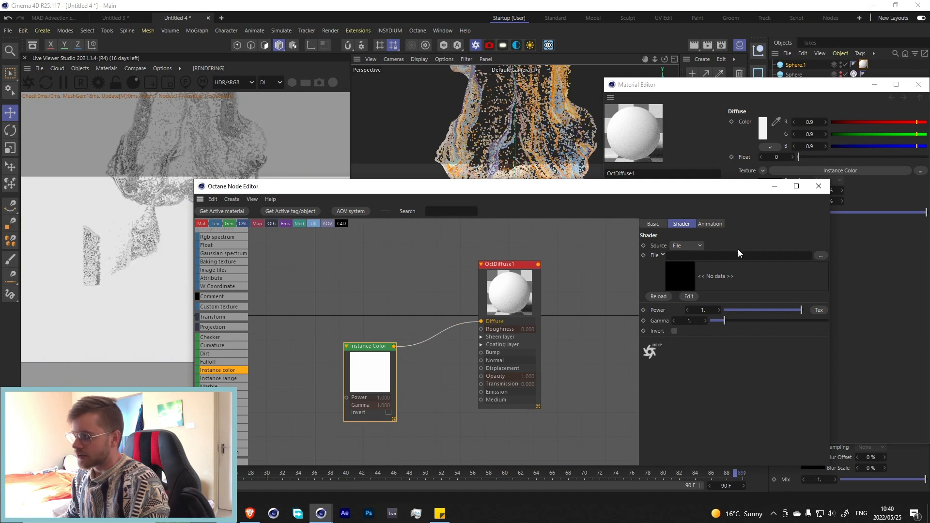
left_click(685, 245)
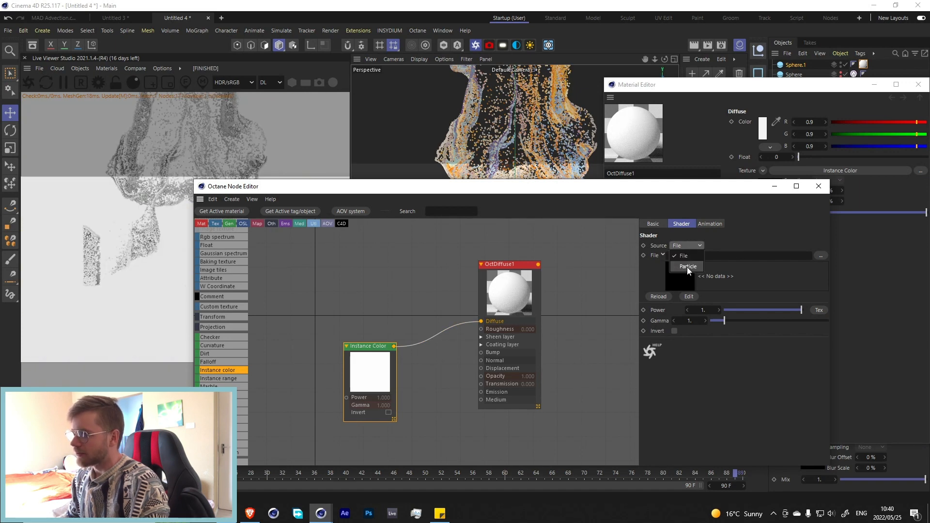
left_click(687, 266)
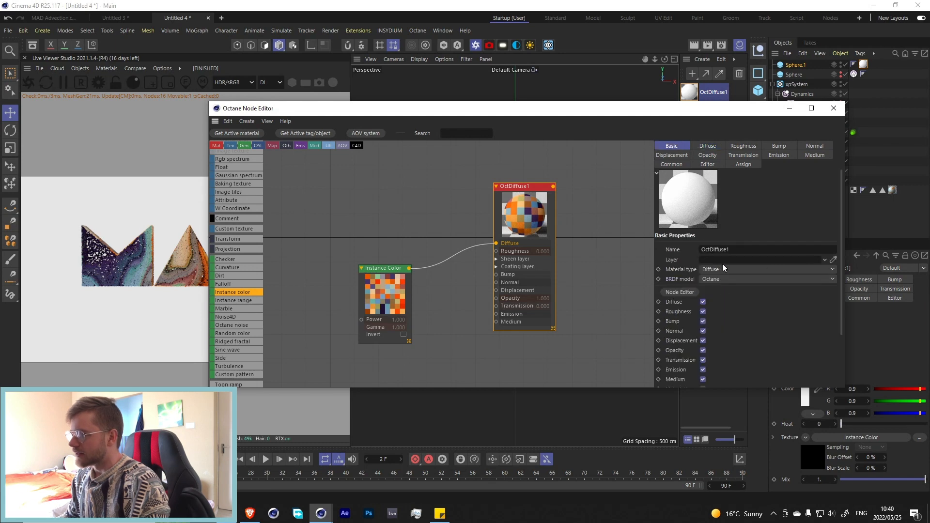
left_click(765, 268)
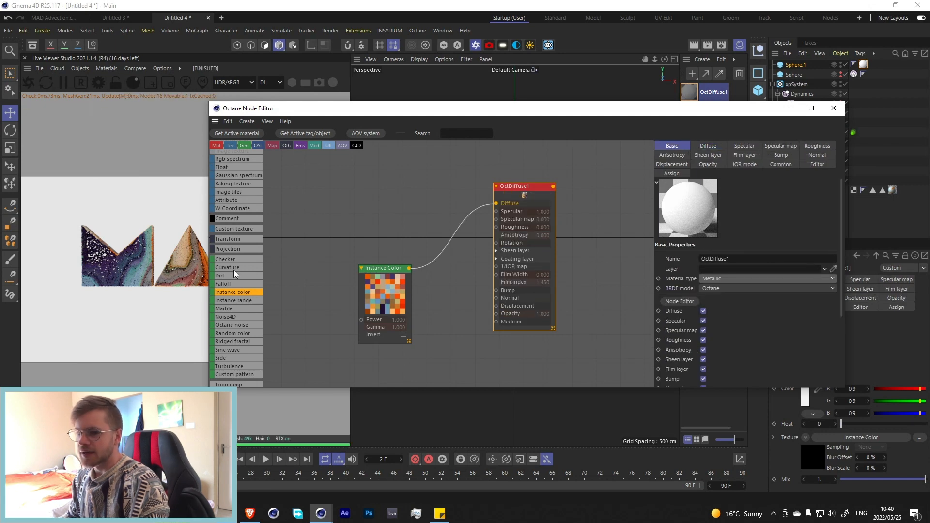
left_click(265, 458)
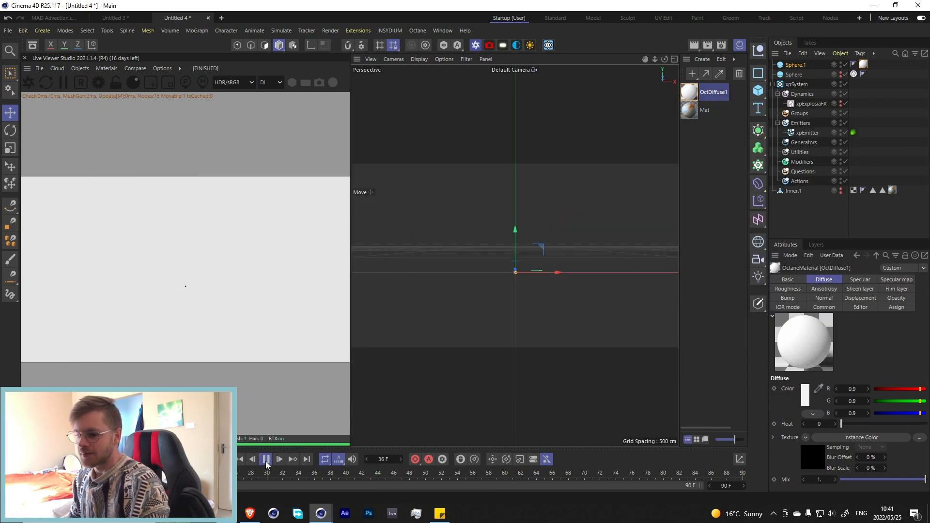
Step: Add an Octane camera and light, framing the MAD letters front-on at Y 47, Z -352
left_click(265, 458)
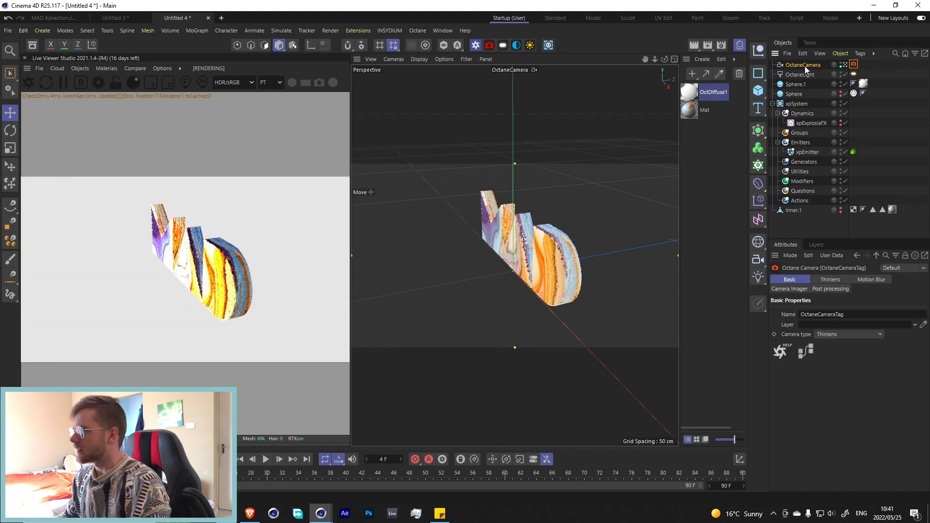
left_click(846, 279)
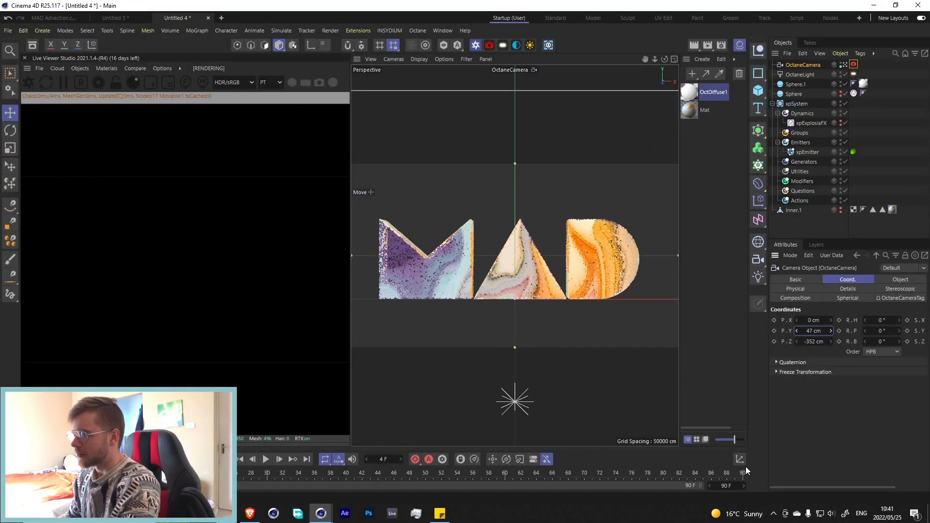
left_click(739, 458)
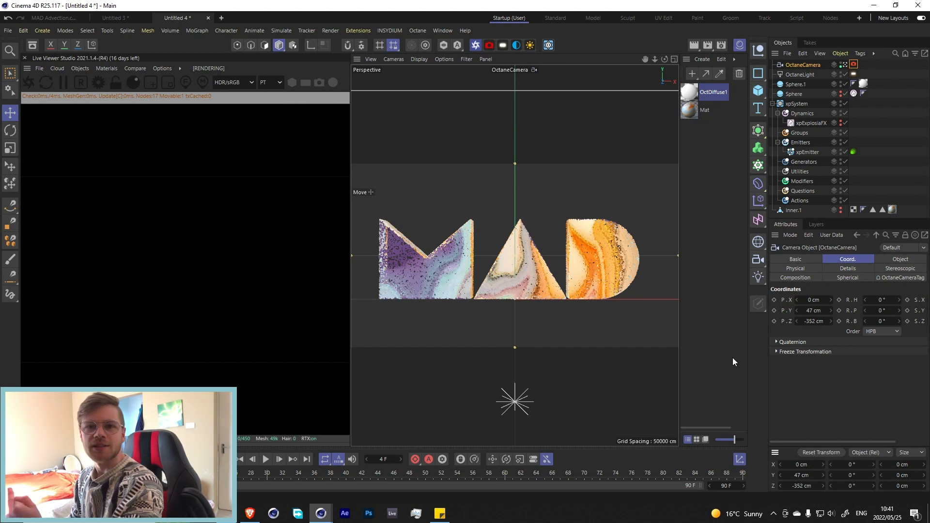
mouse_move(805, 85)
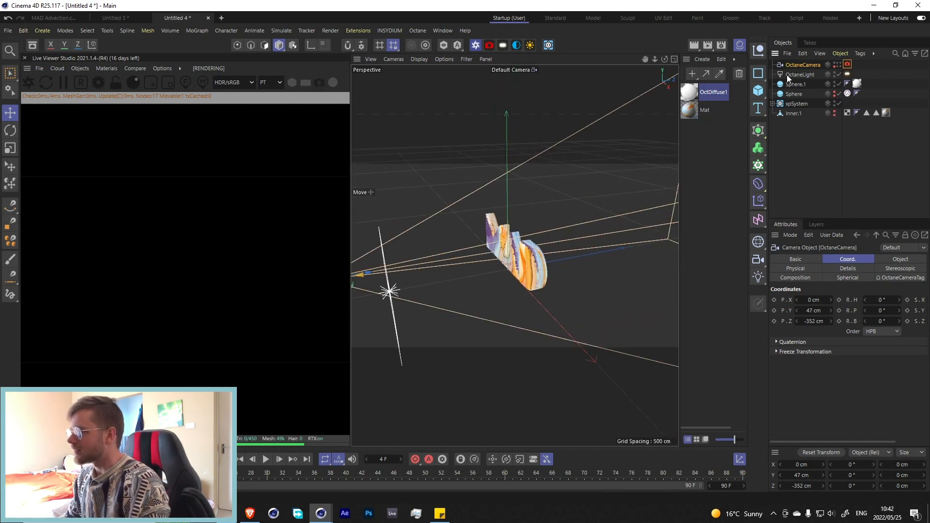
Step: Give the Octane light a Target tag aimed at the letters and raise its power to about 15.5
left_click(801, 75)
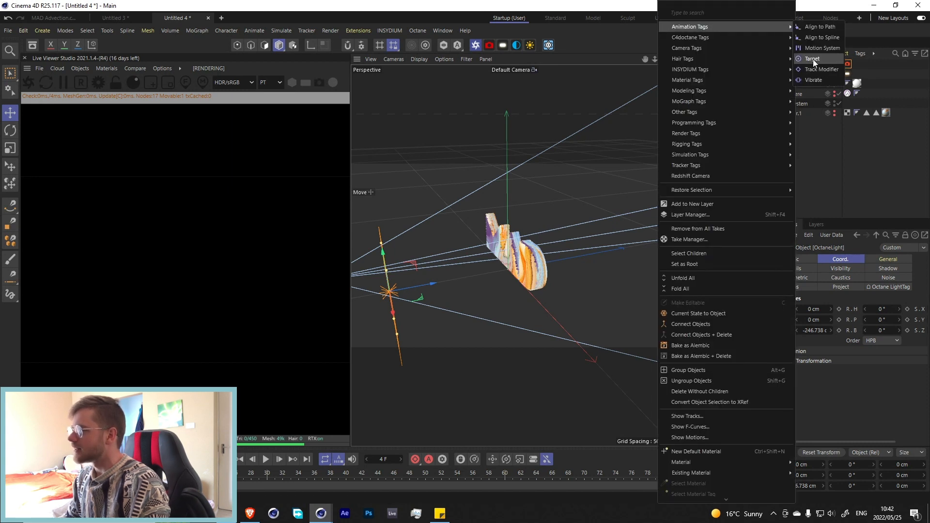
left_click(812, 59)
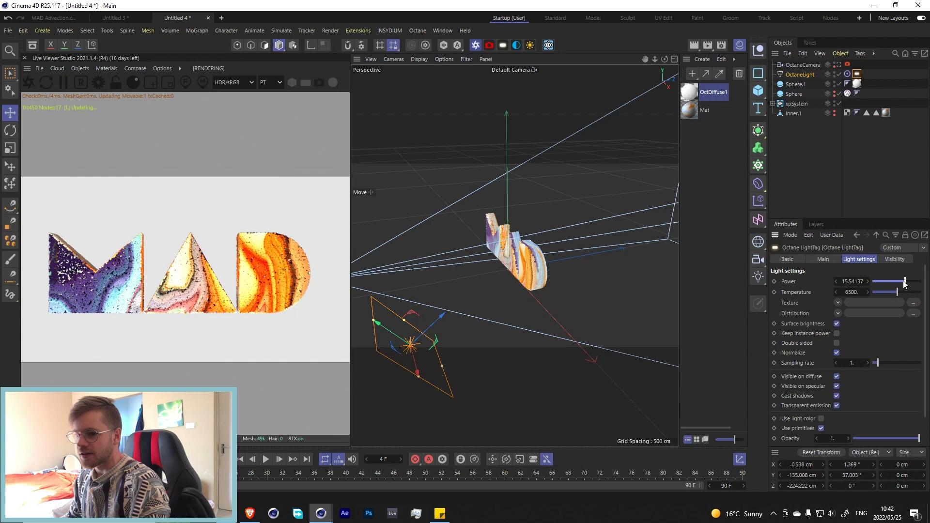
left_click_drag(905, 281, 894, 281)
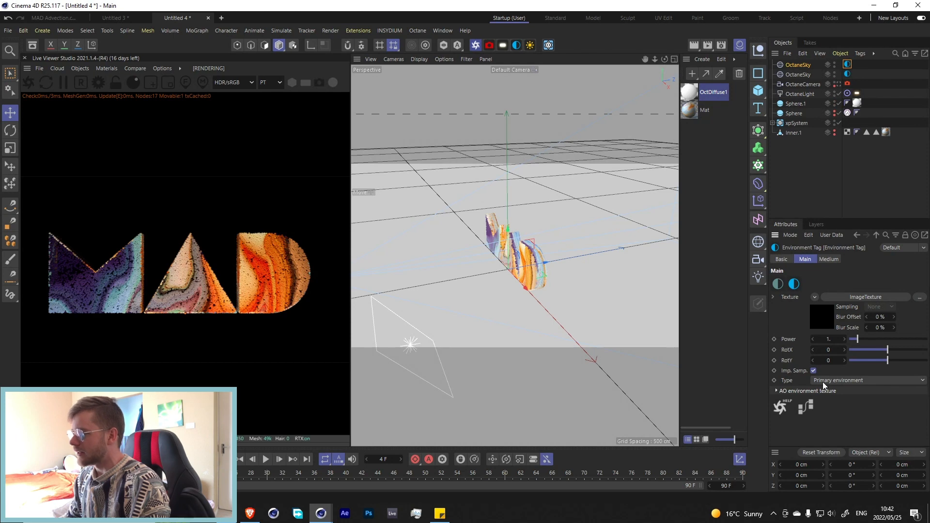
Step: Set the Octane sky texture to a flat colour and pick a pale light-blue
left_click(866, 380)
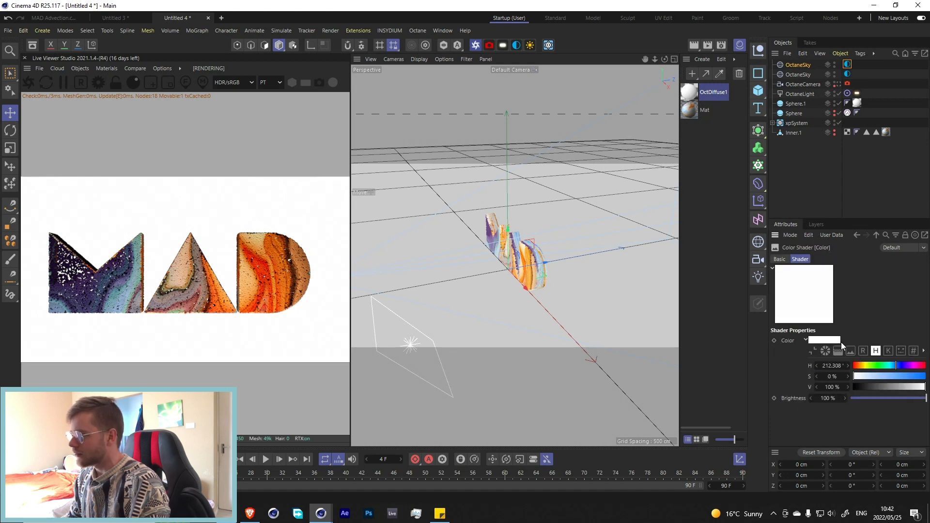
left_click(850, 350)
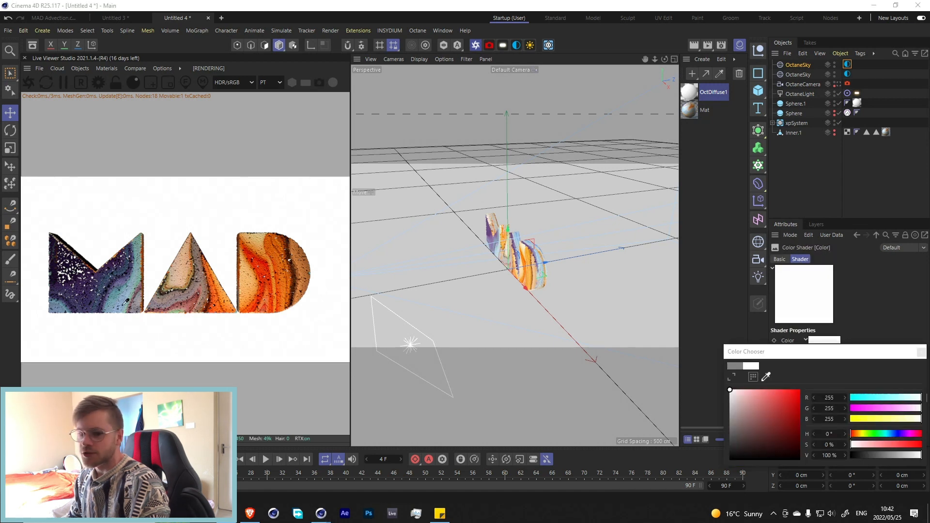
left_click(750, 404)
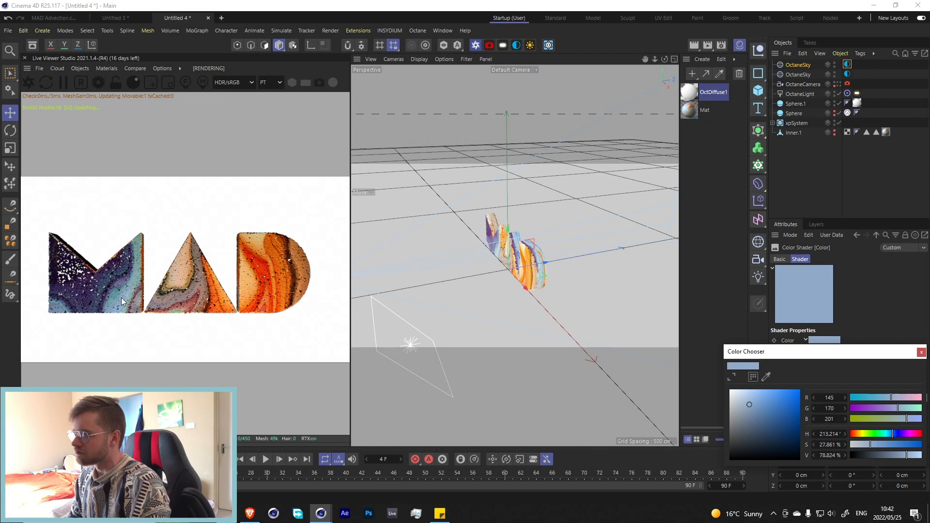
left_click_drag(913, 455, 922, 455)
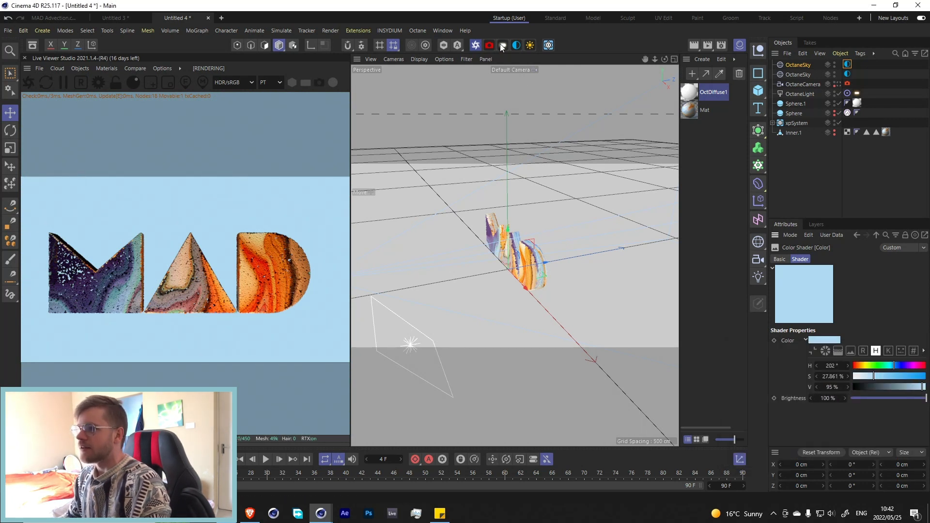
Step: Add a second Octane light, OctaneLight.1, lighting the letters from the opposite side
left_click(801, 94)
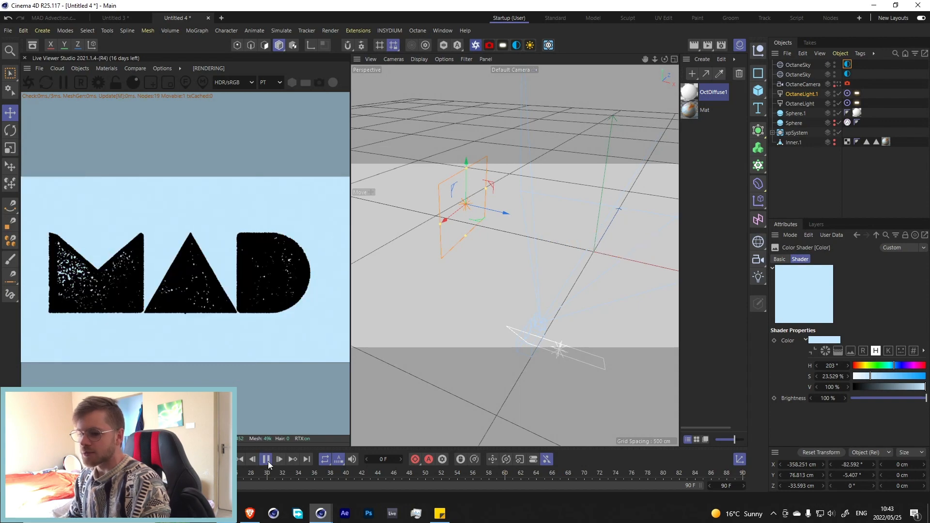
Step: Preview the swirl, confirm xpEmitter's single shot of 500000 particles, and play the animation again
left_click(265, 458)
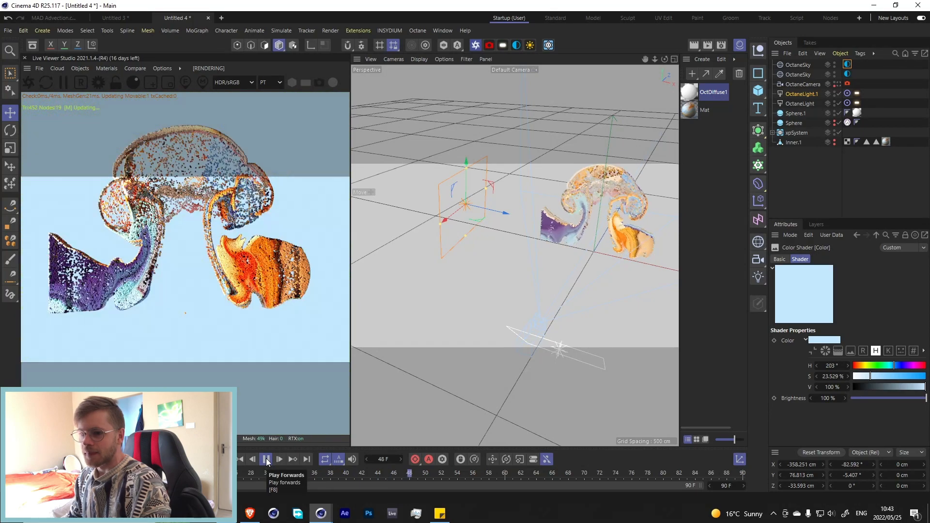
left_click(266, 458)
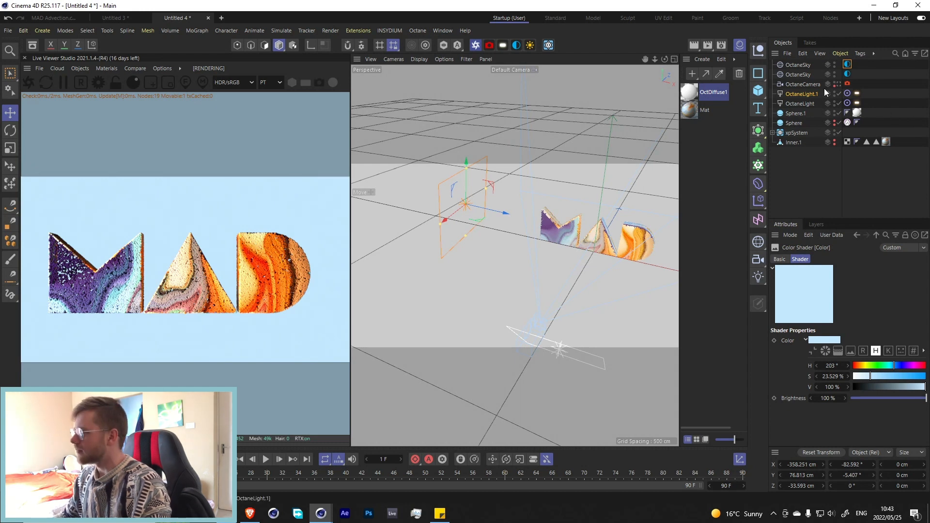
left_click(795, 133)
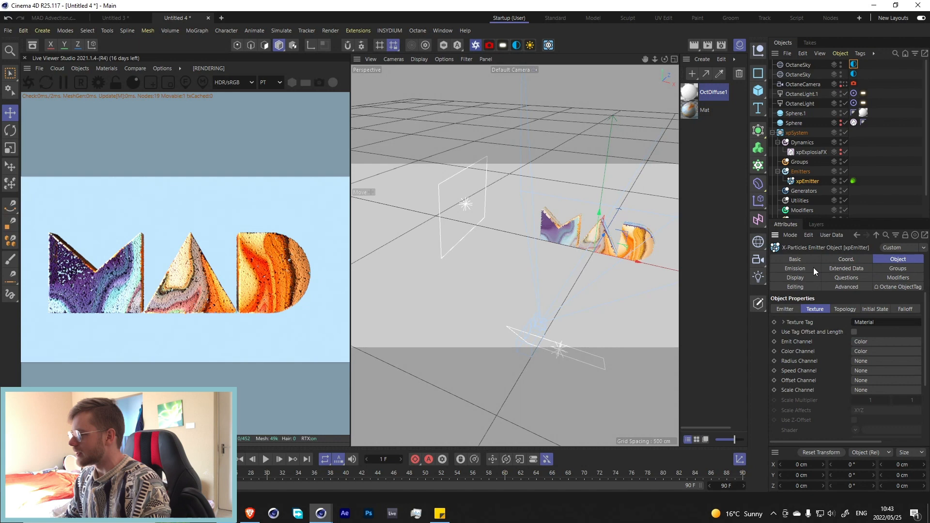
left_click(795, 269)
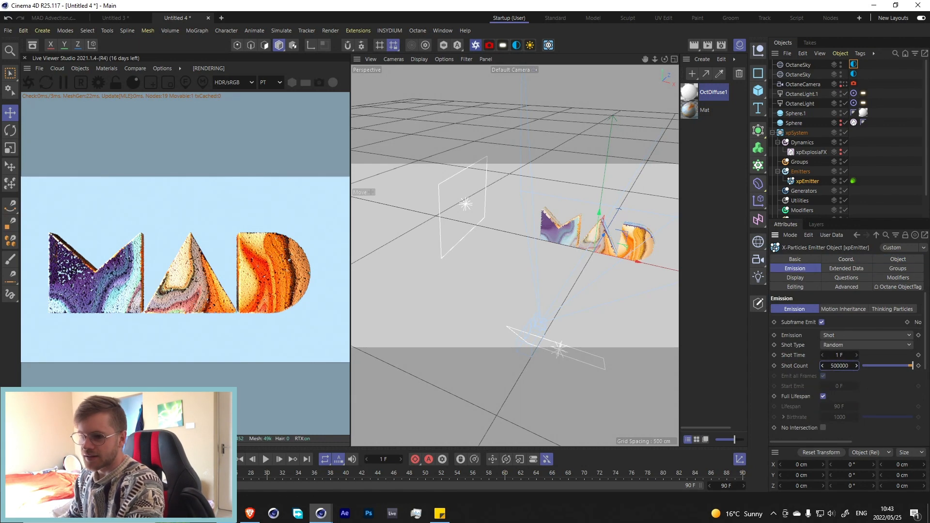
left_click(279, 459)
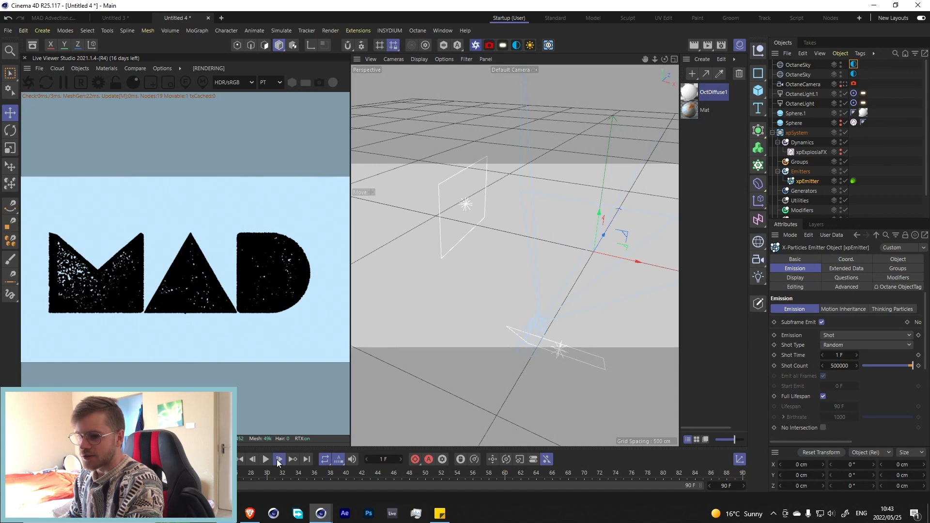
left_click(278, 458)
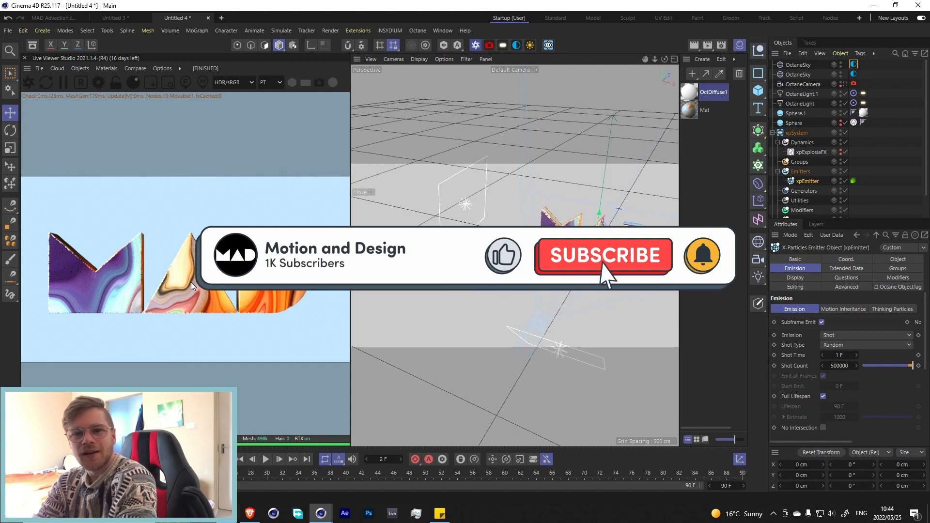
left_click(601, 256)
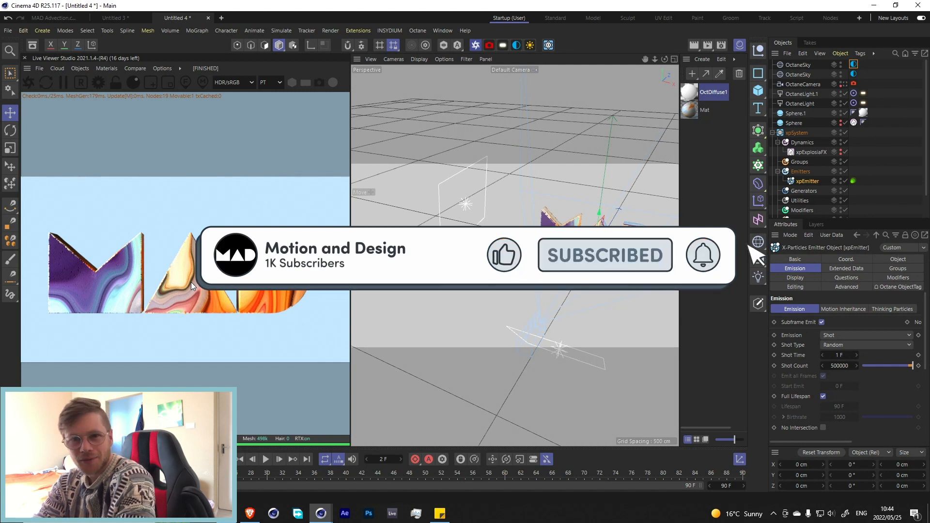